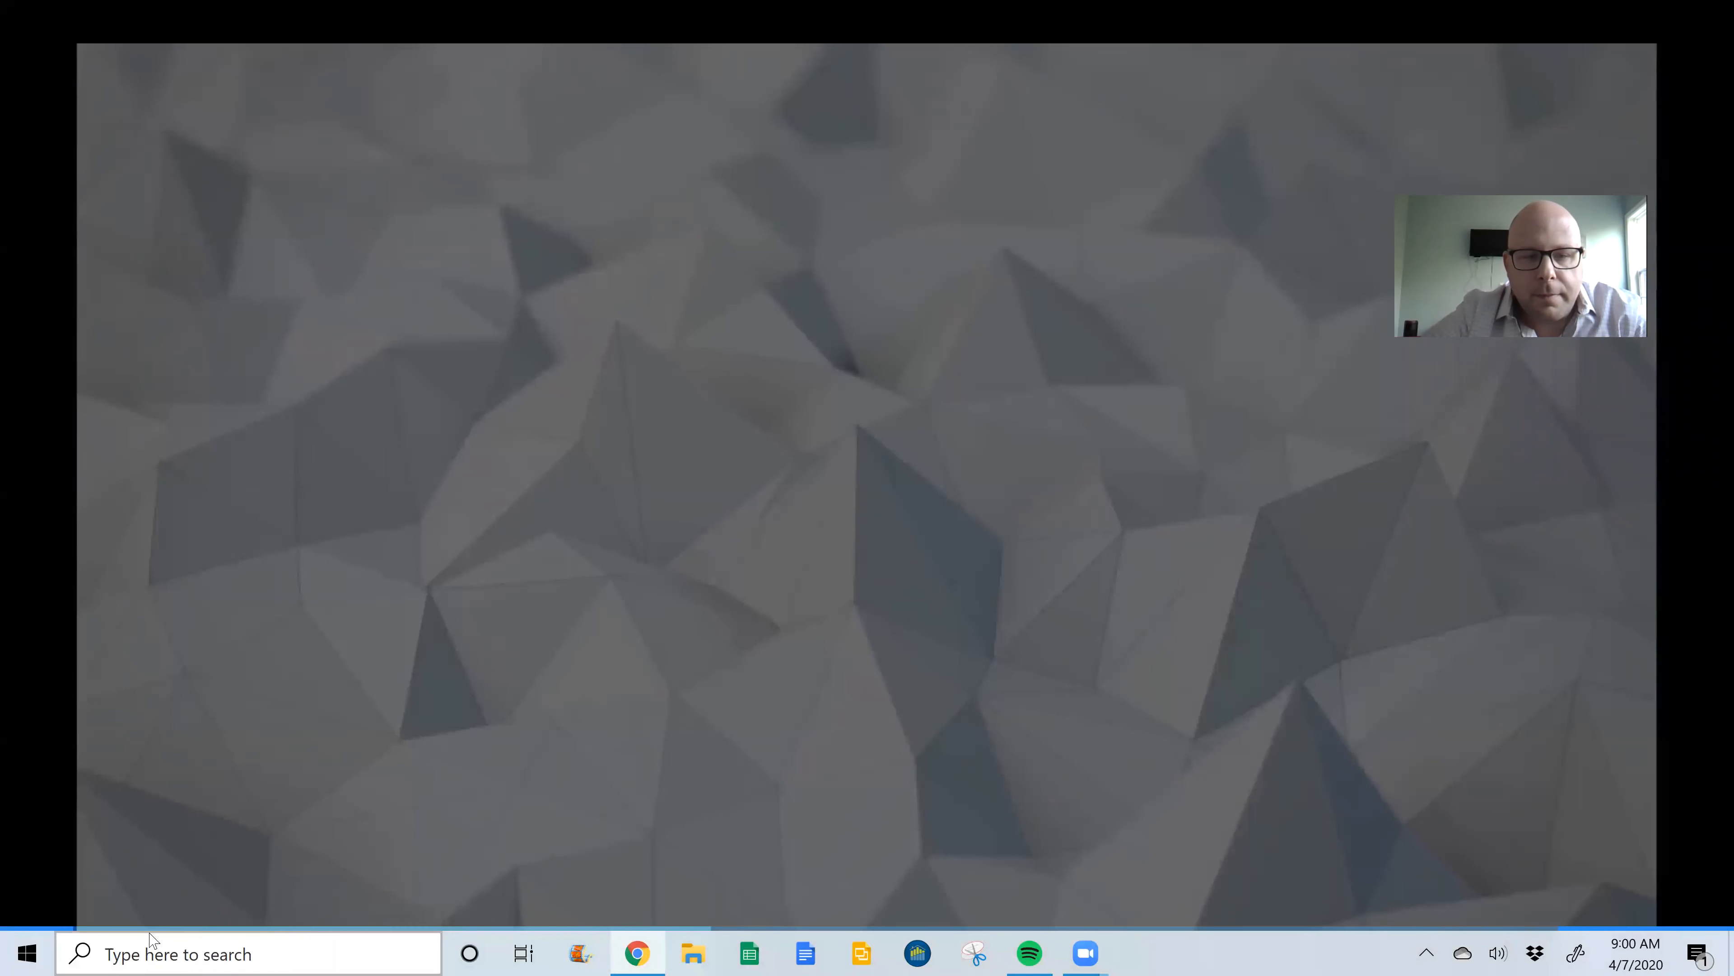
pyautogui.moveTo(36, 902)
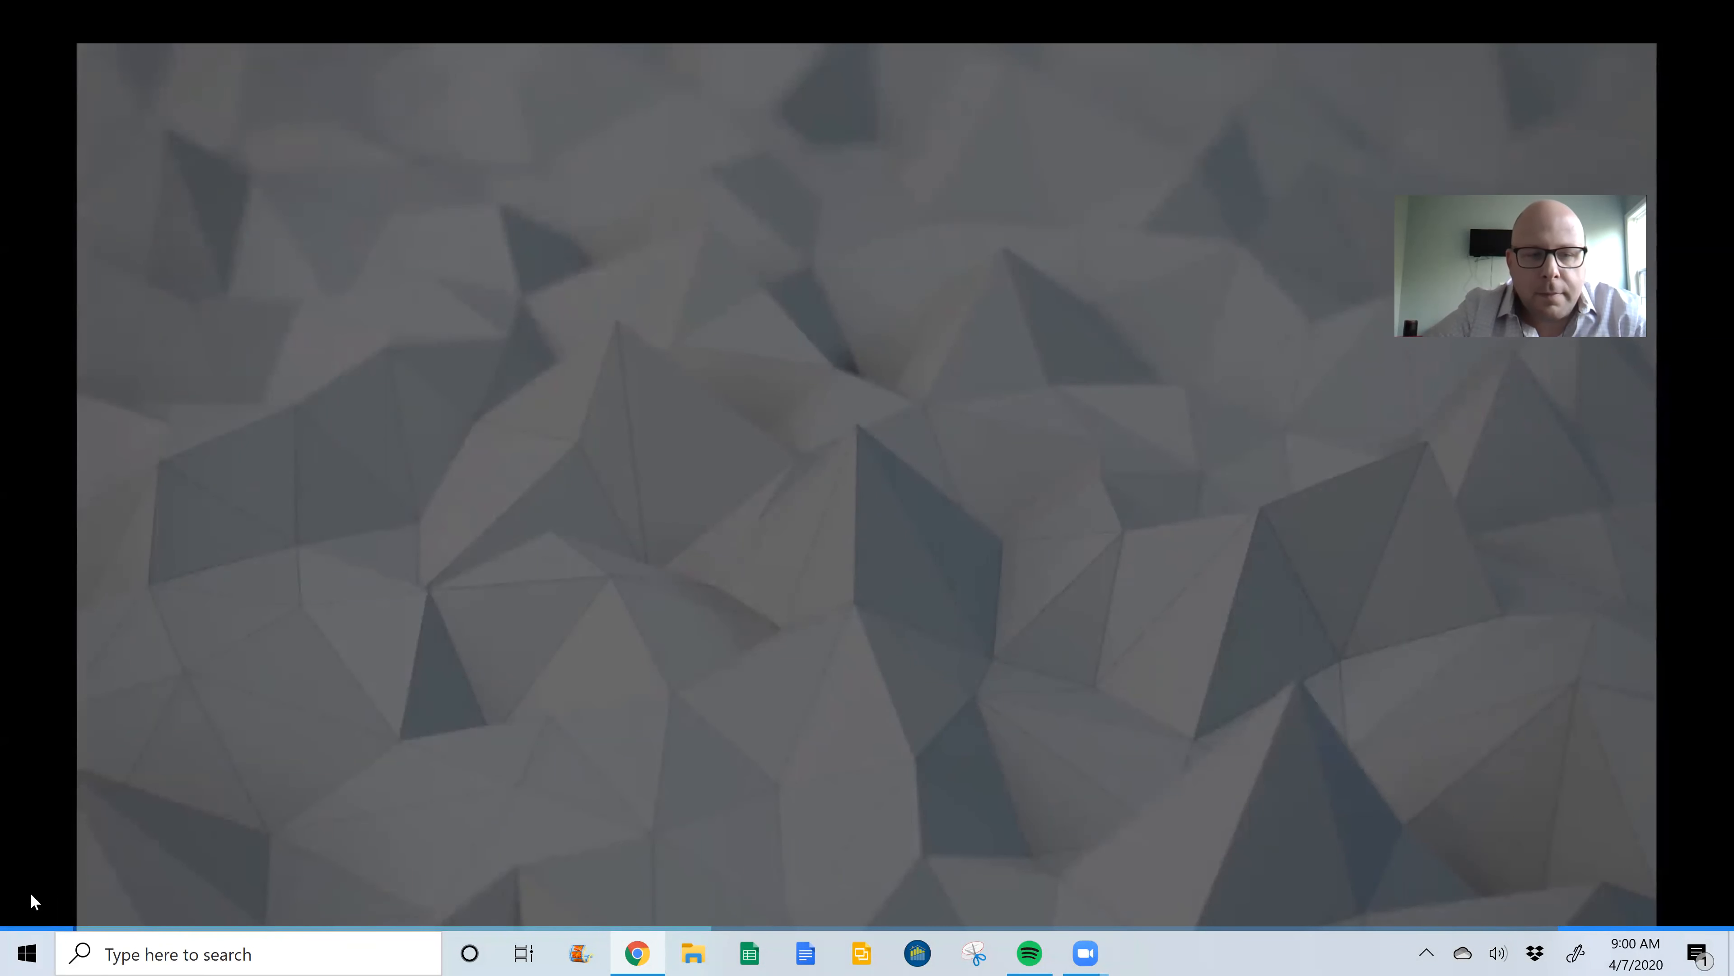
pyautogui.moveTo(808, 766)
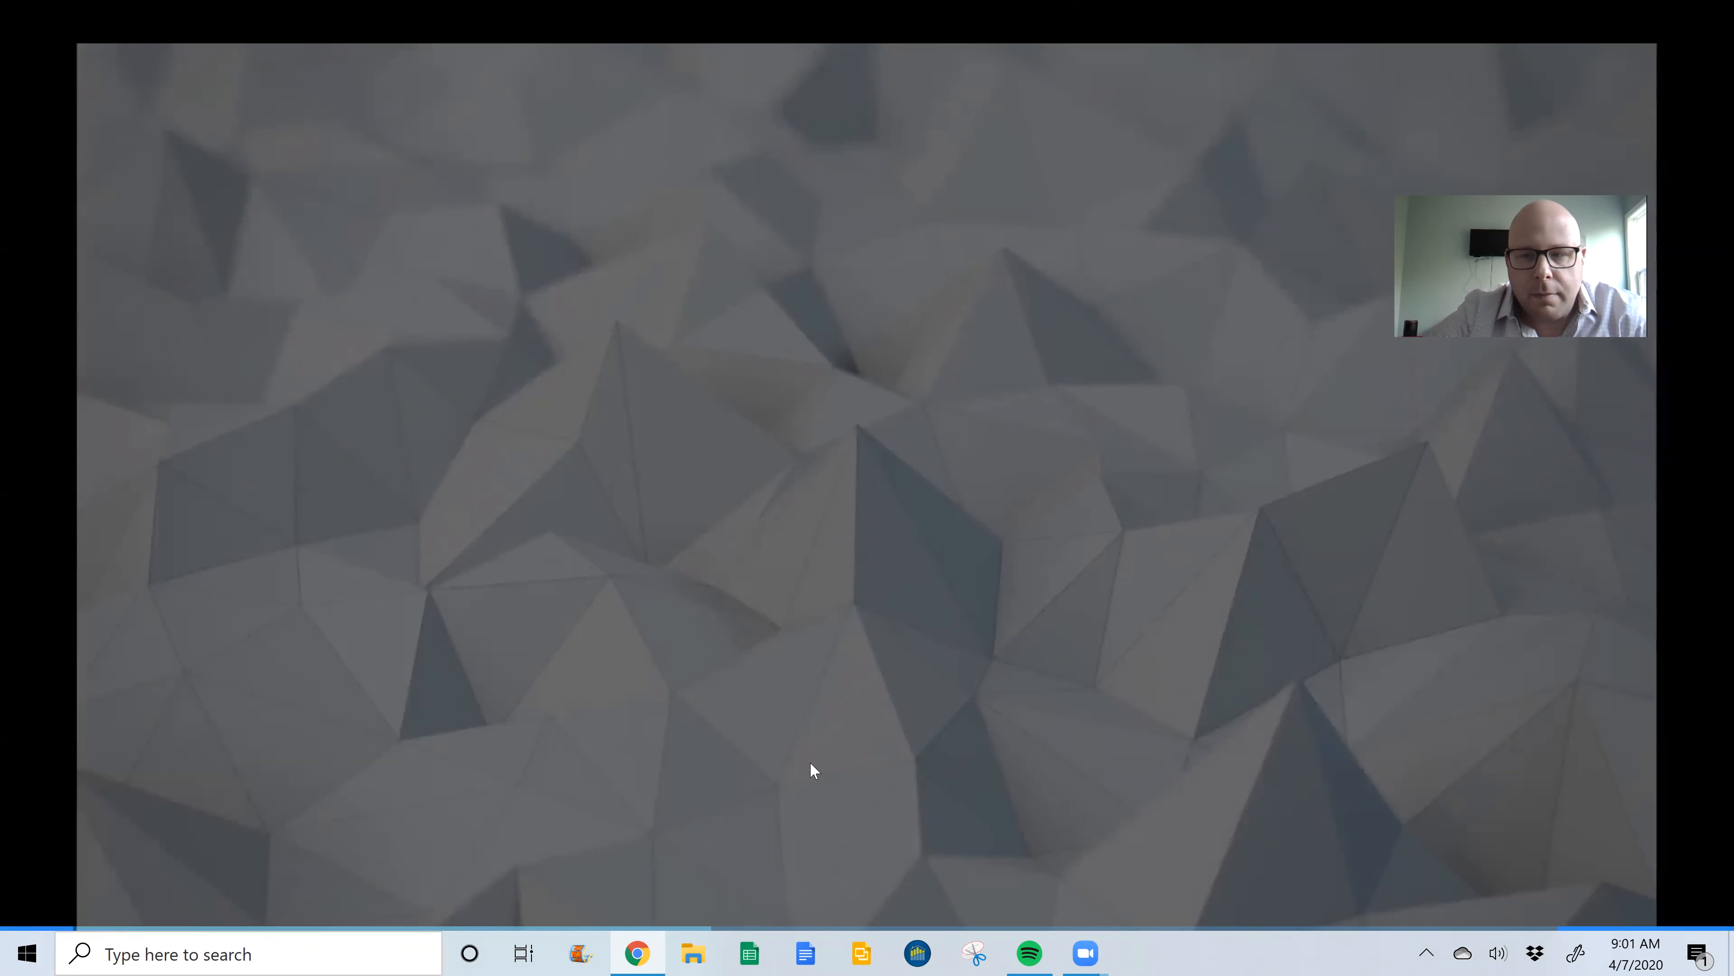
pyautogui.moveTo(1503, 610)
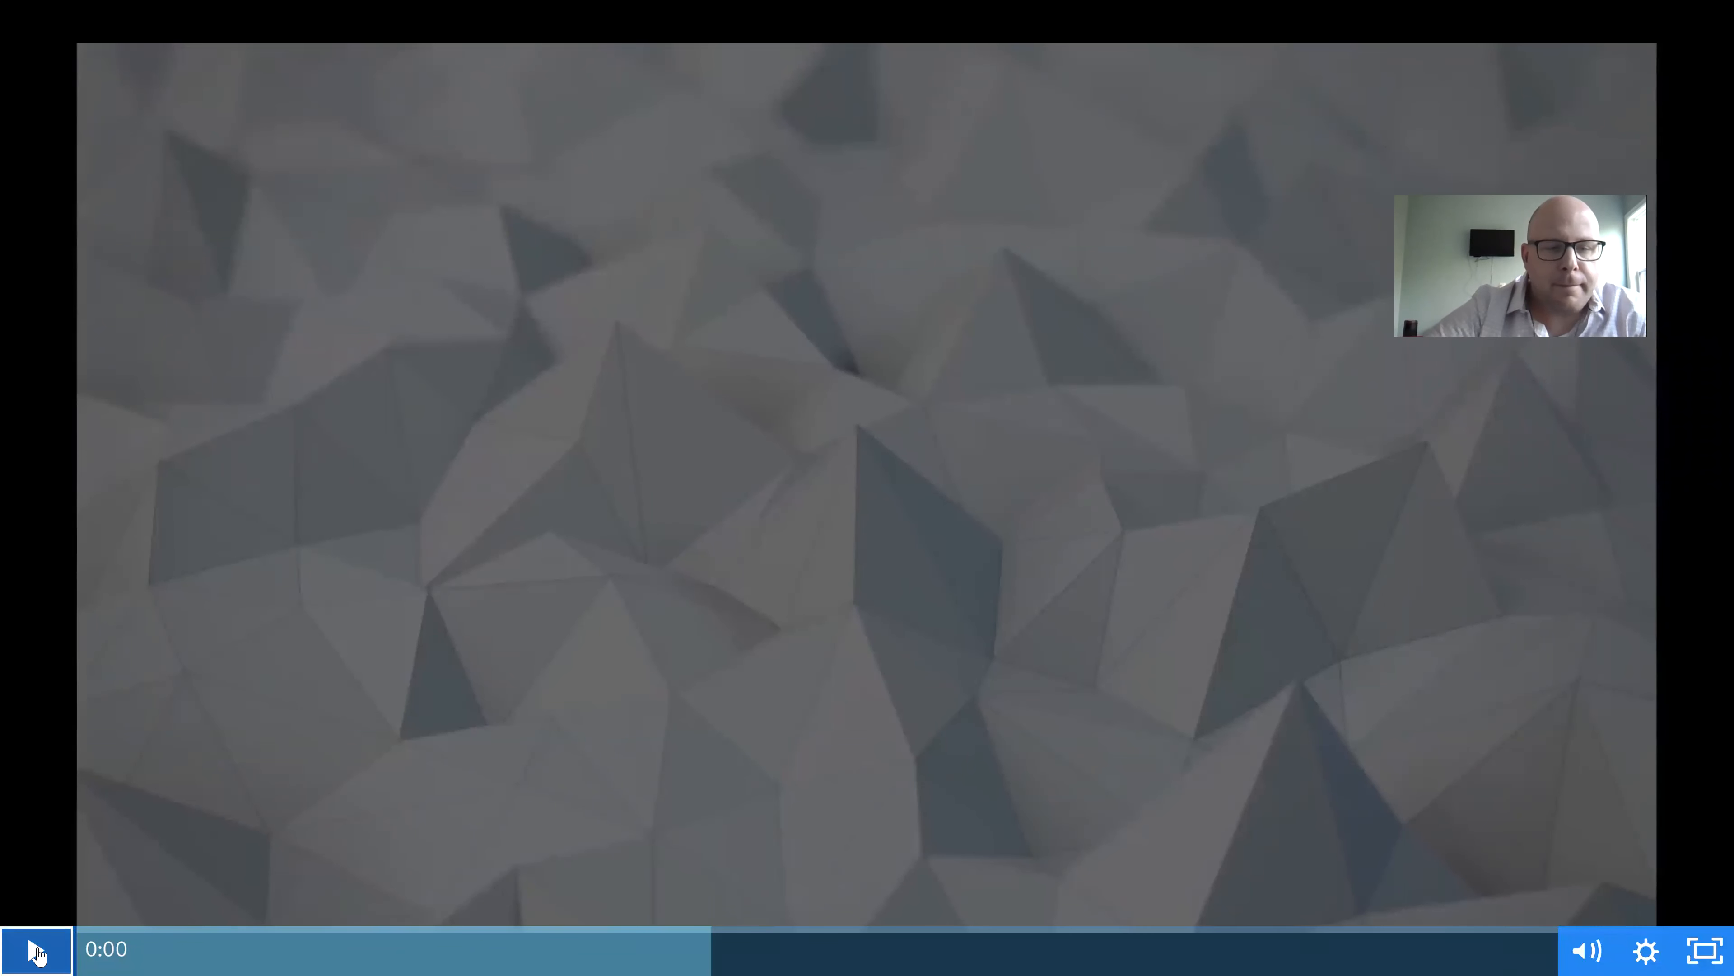
# Expand the Explore shortcuts in the left sidebar to reveal Friend Lists
pyautogui.click(34, 960)
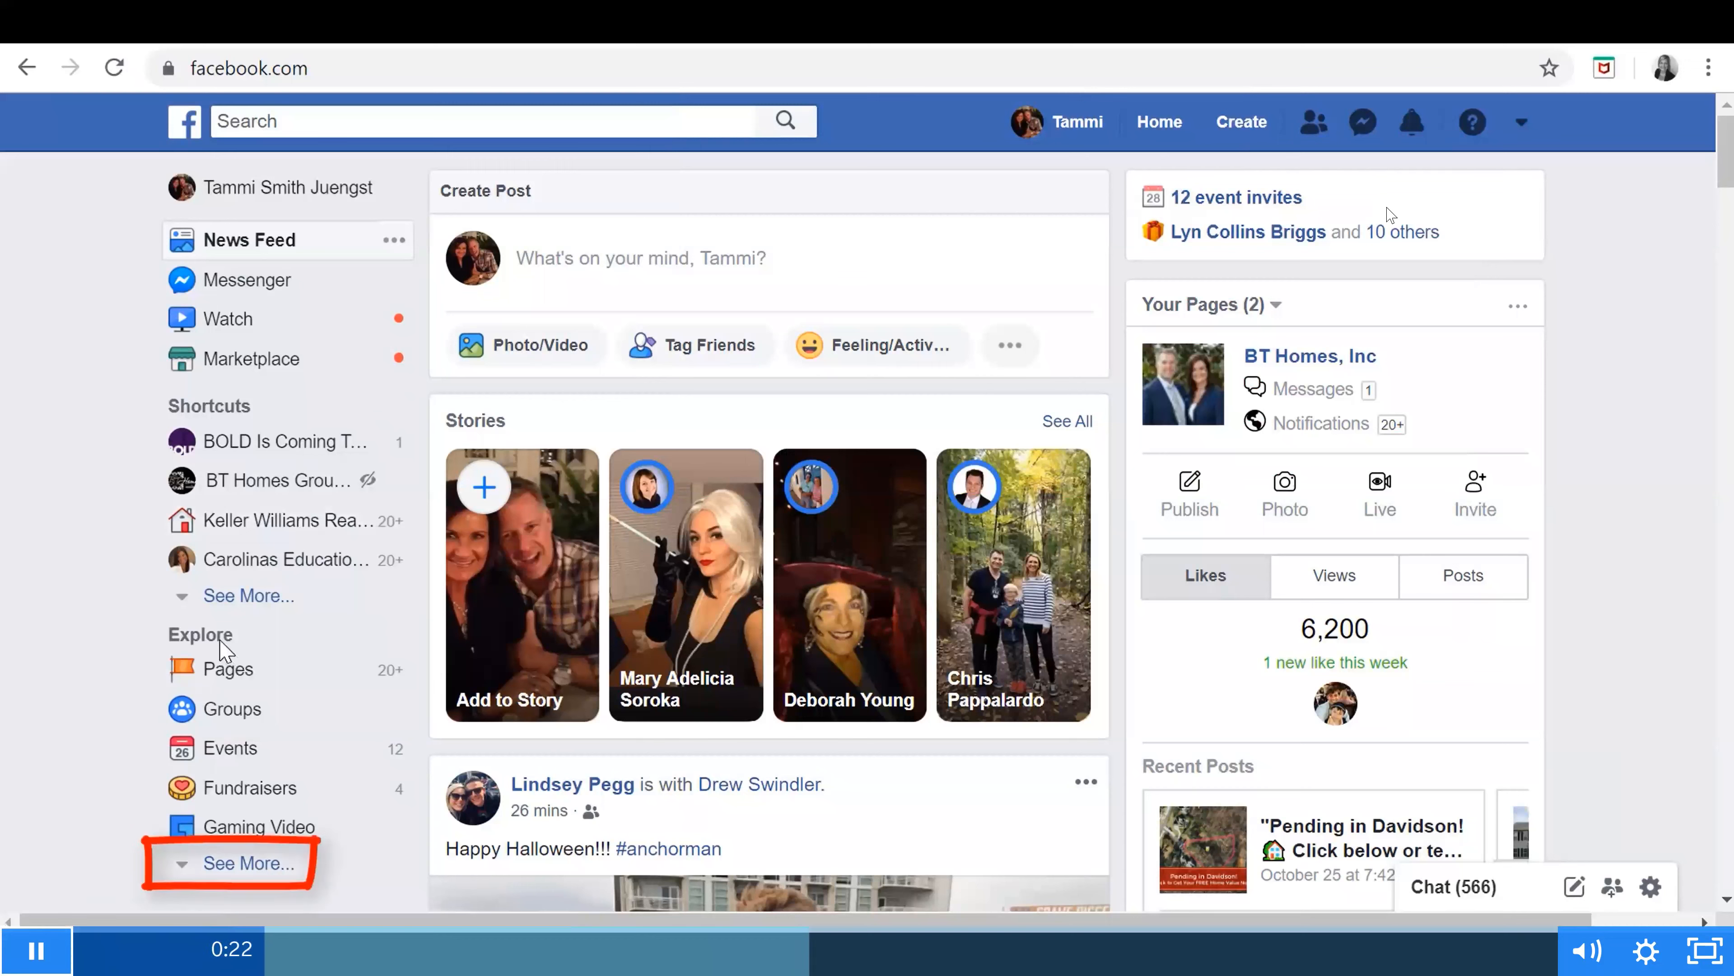
pyautogui.moveTo(252, 875)
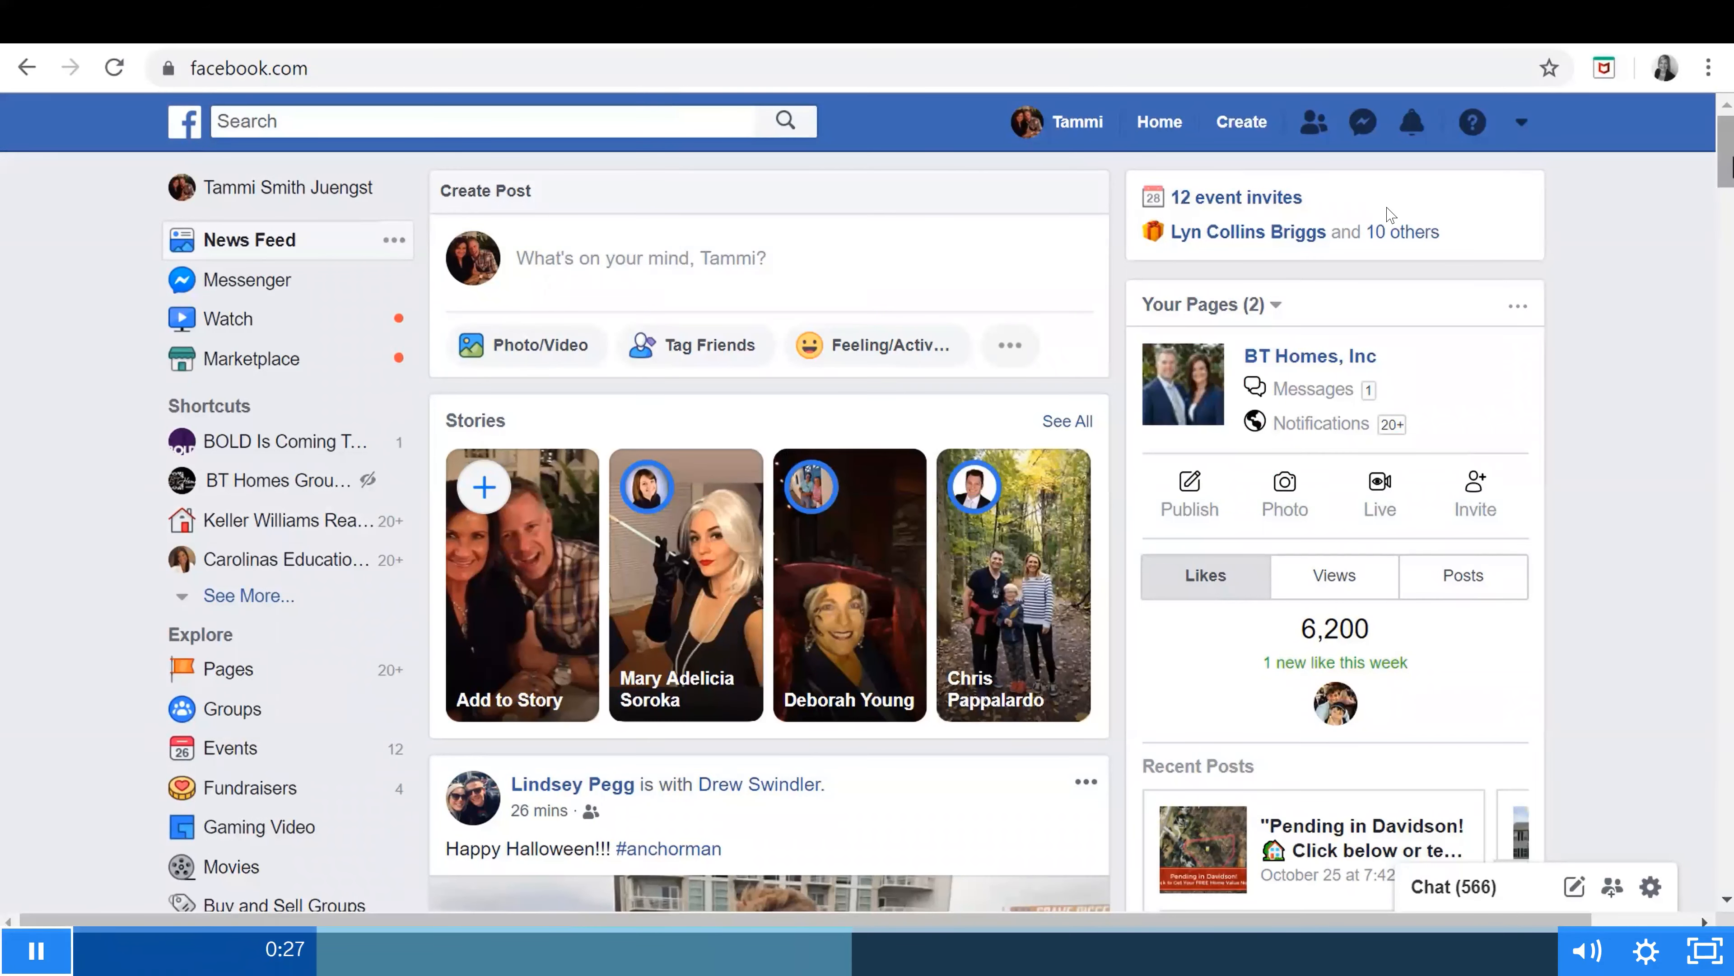
pyautogui.scroll(-3)
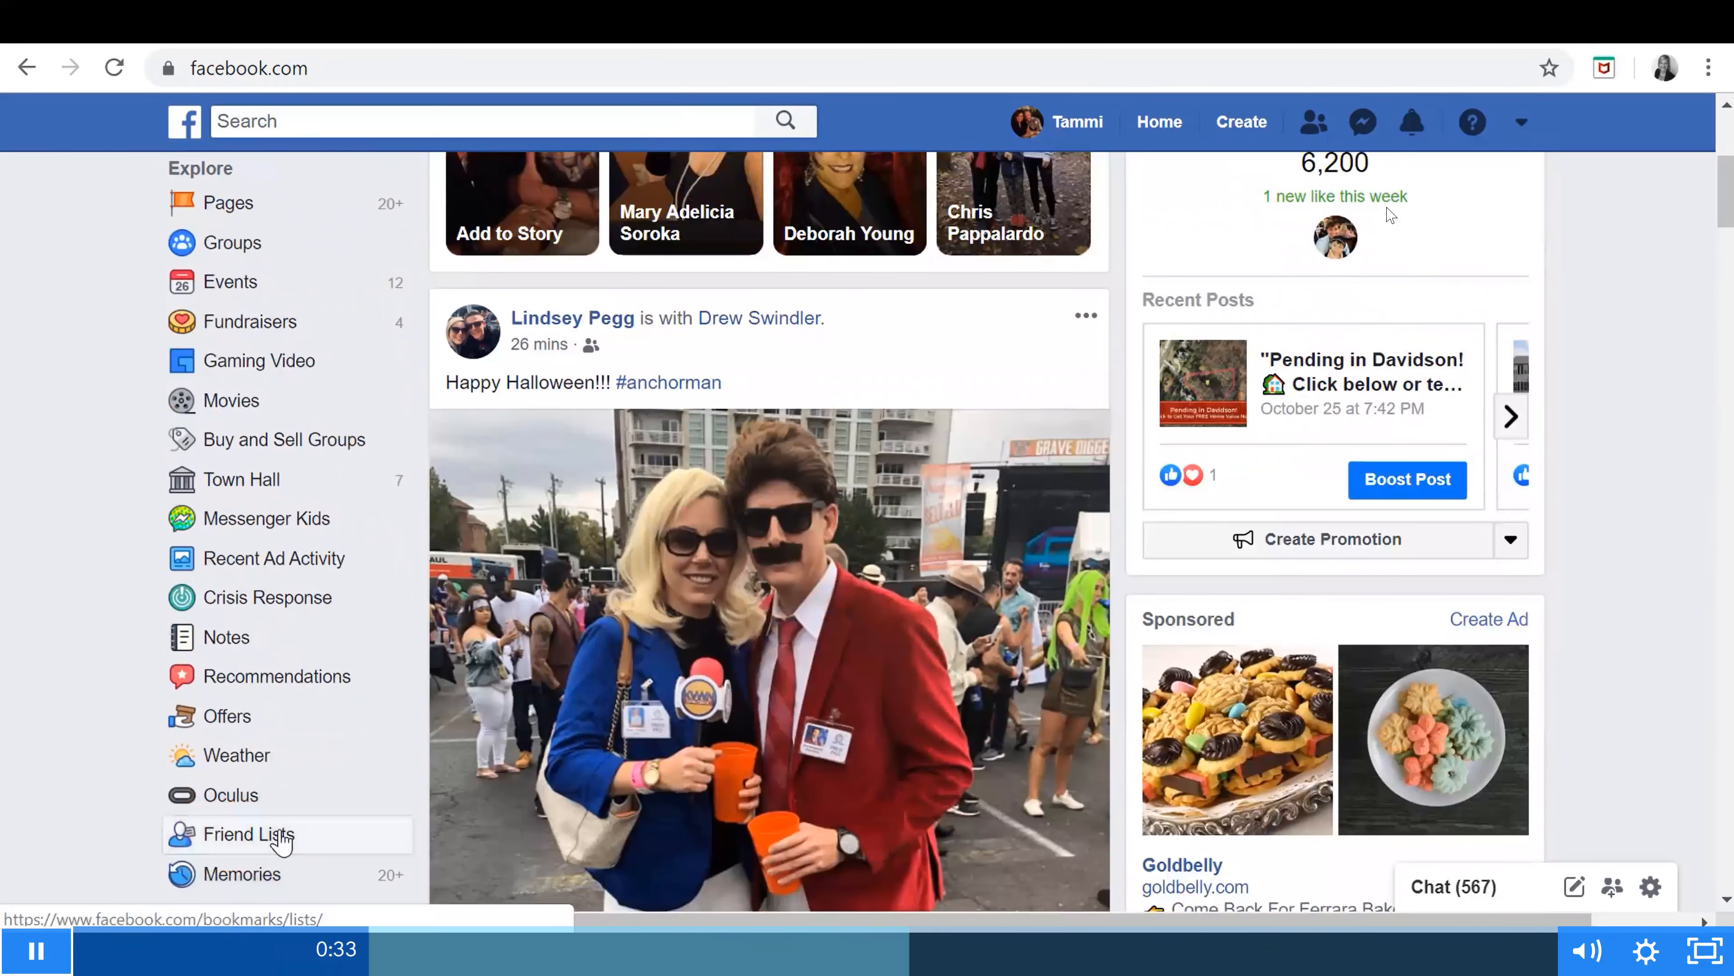
# Show the Friend Lists page listing H&V, C&K and B&E
pyautogui.click(245, 833)
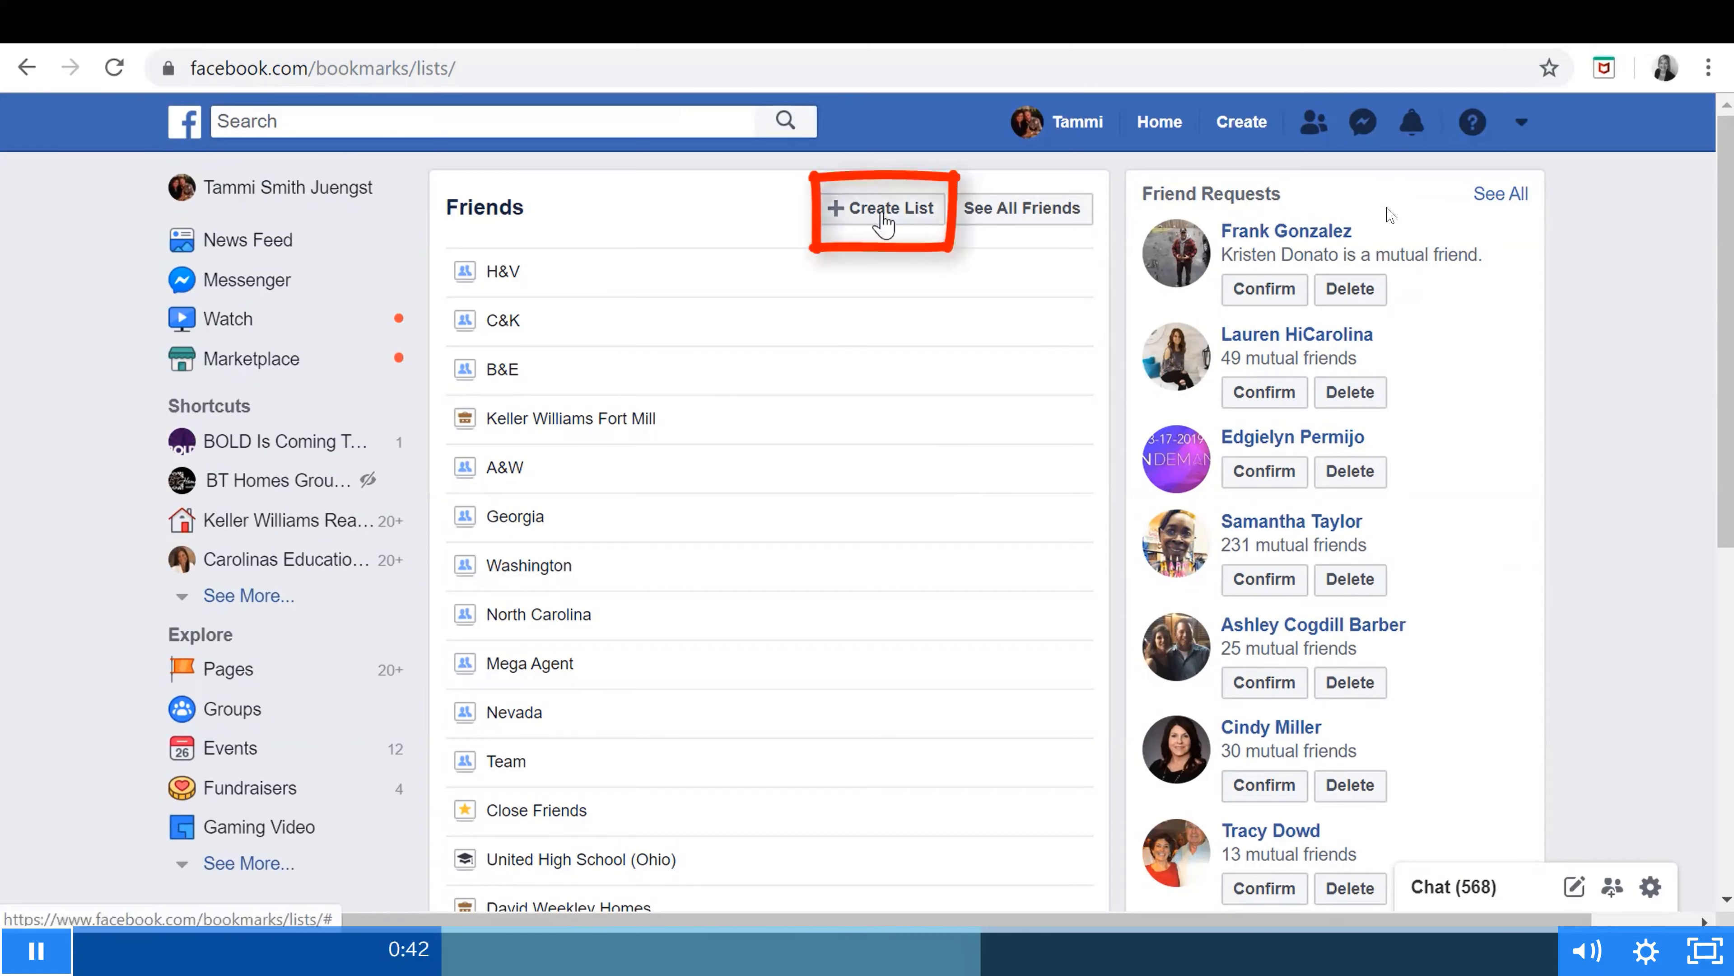
pyautogui.click(882, 208)
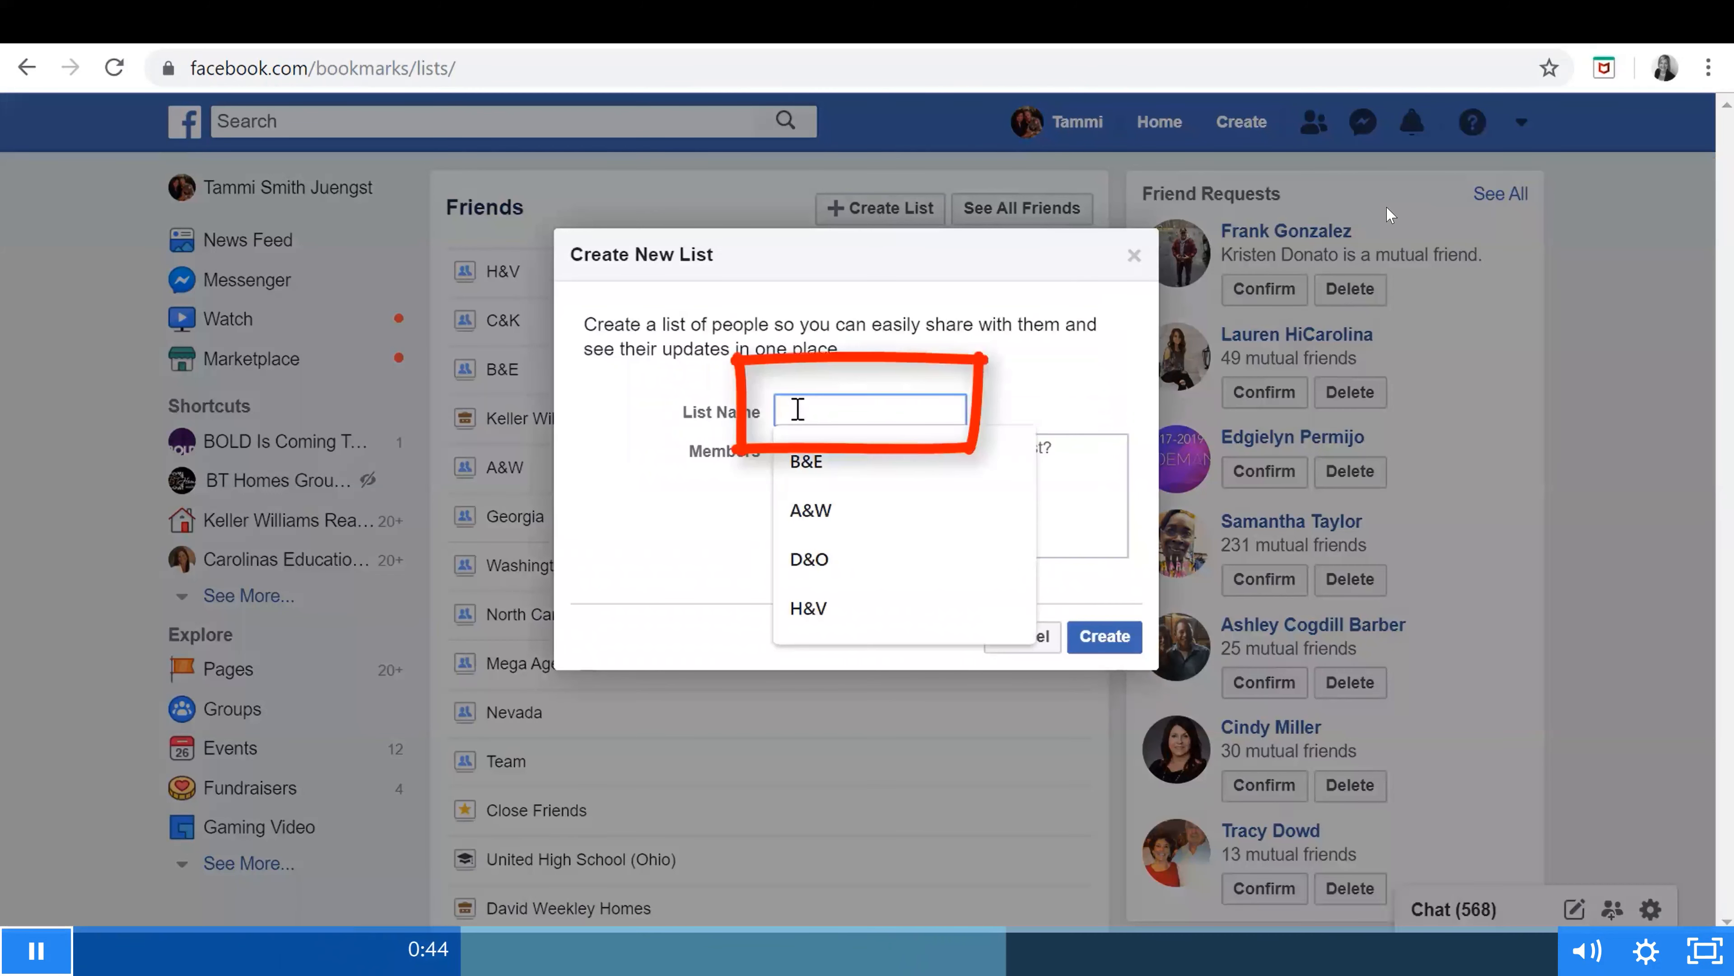
pyautogui.write('T &')
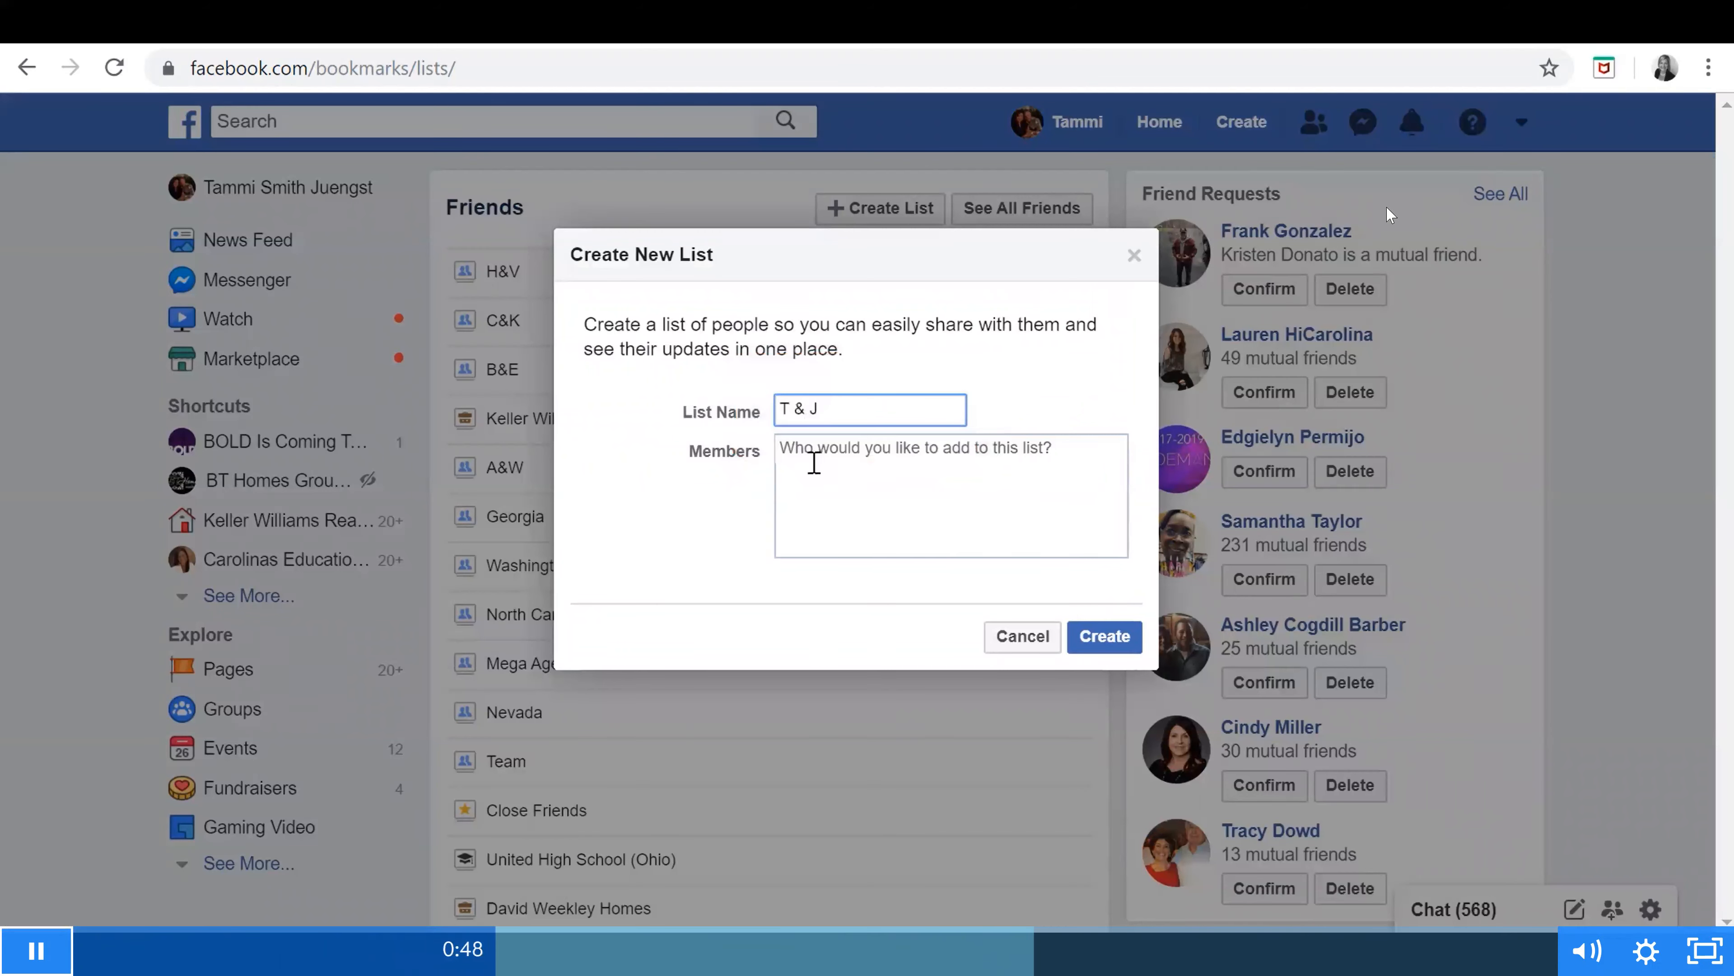
pyautogui.write('Jen')
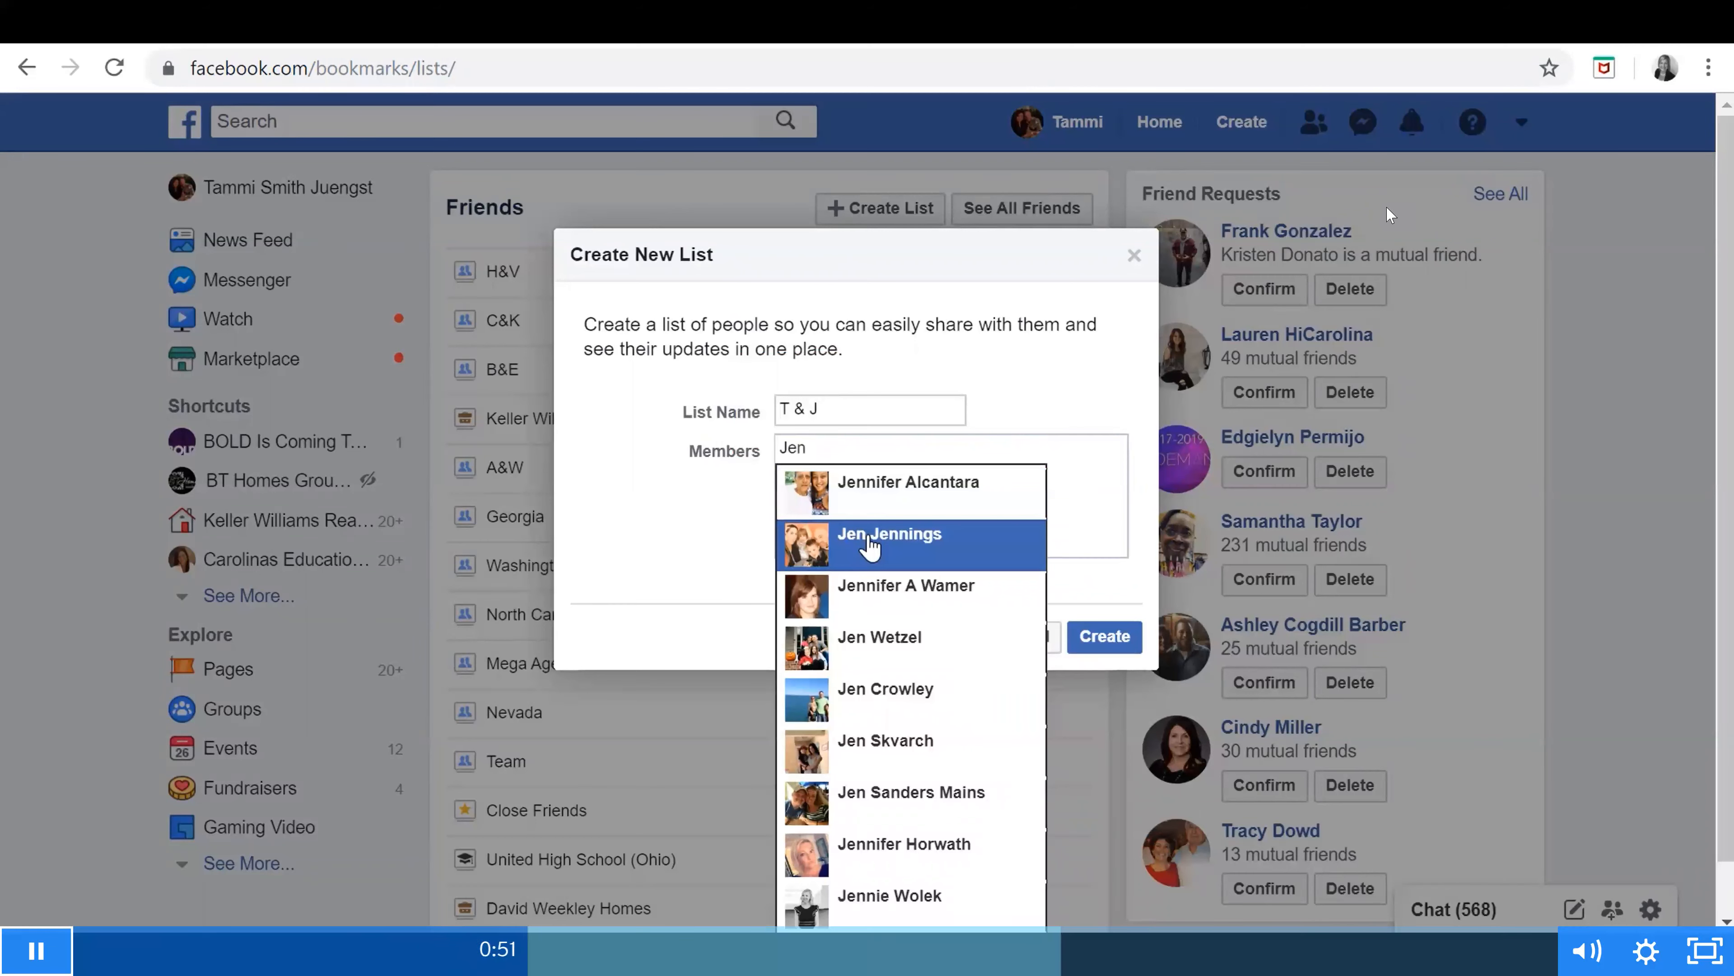
pyautogui.click(889, 535)
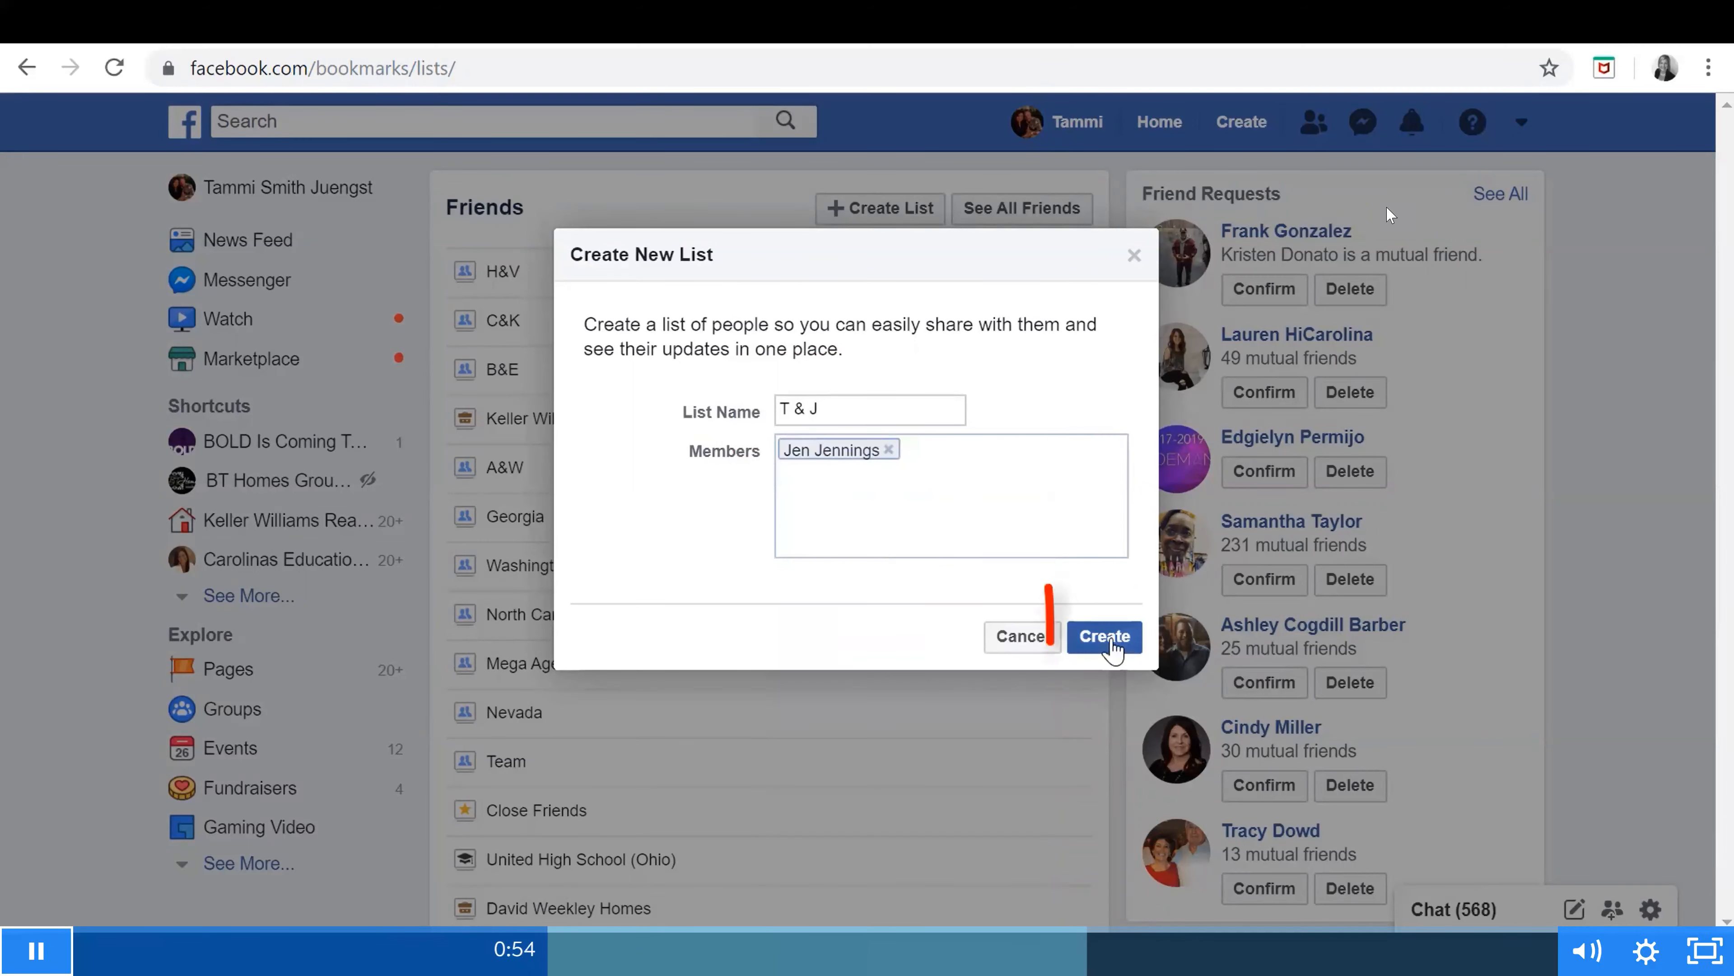
pyautogui.click(1106, 637)
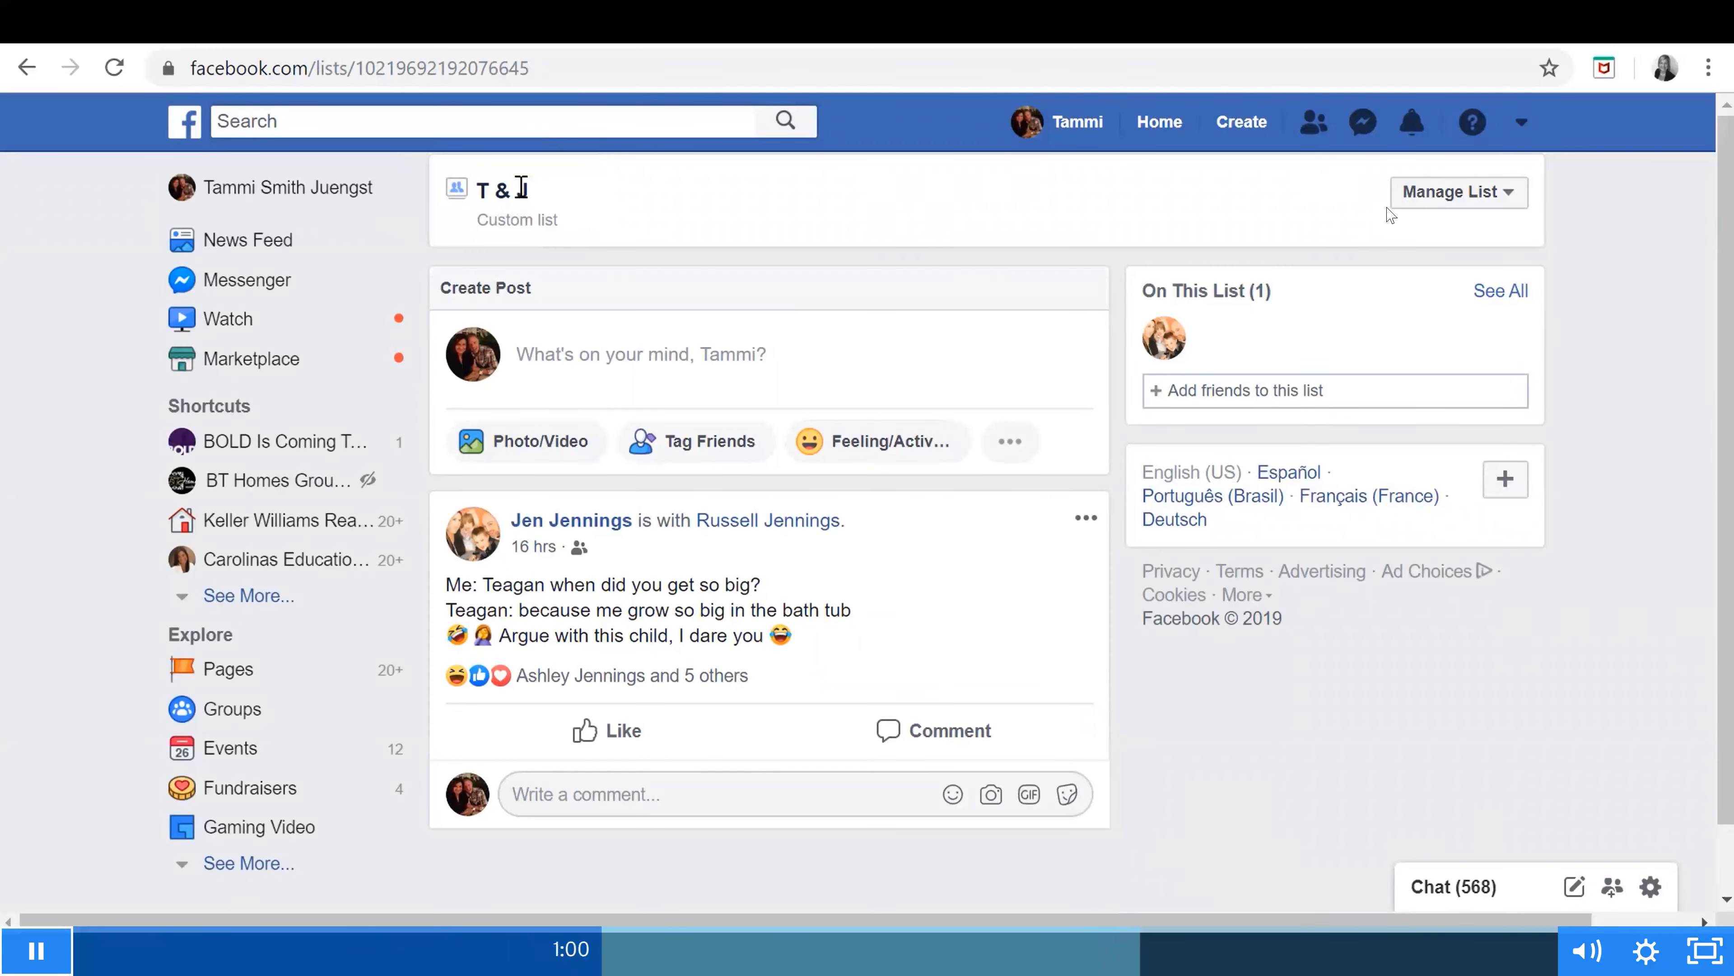
pyautogui.scroll(-3)
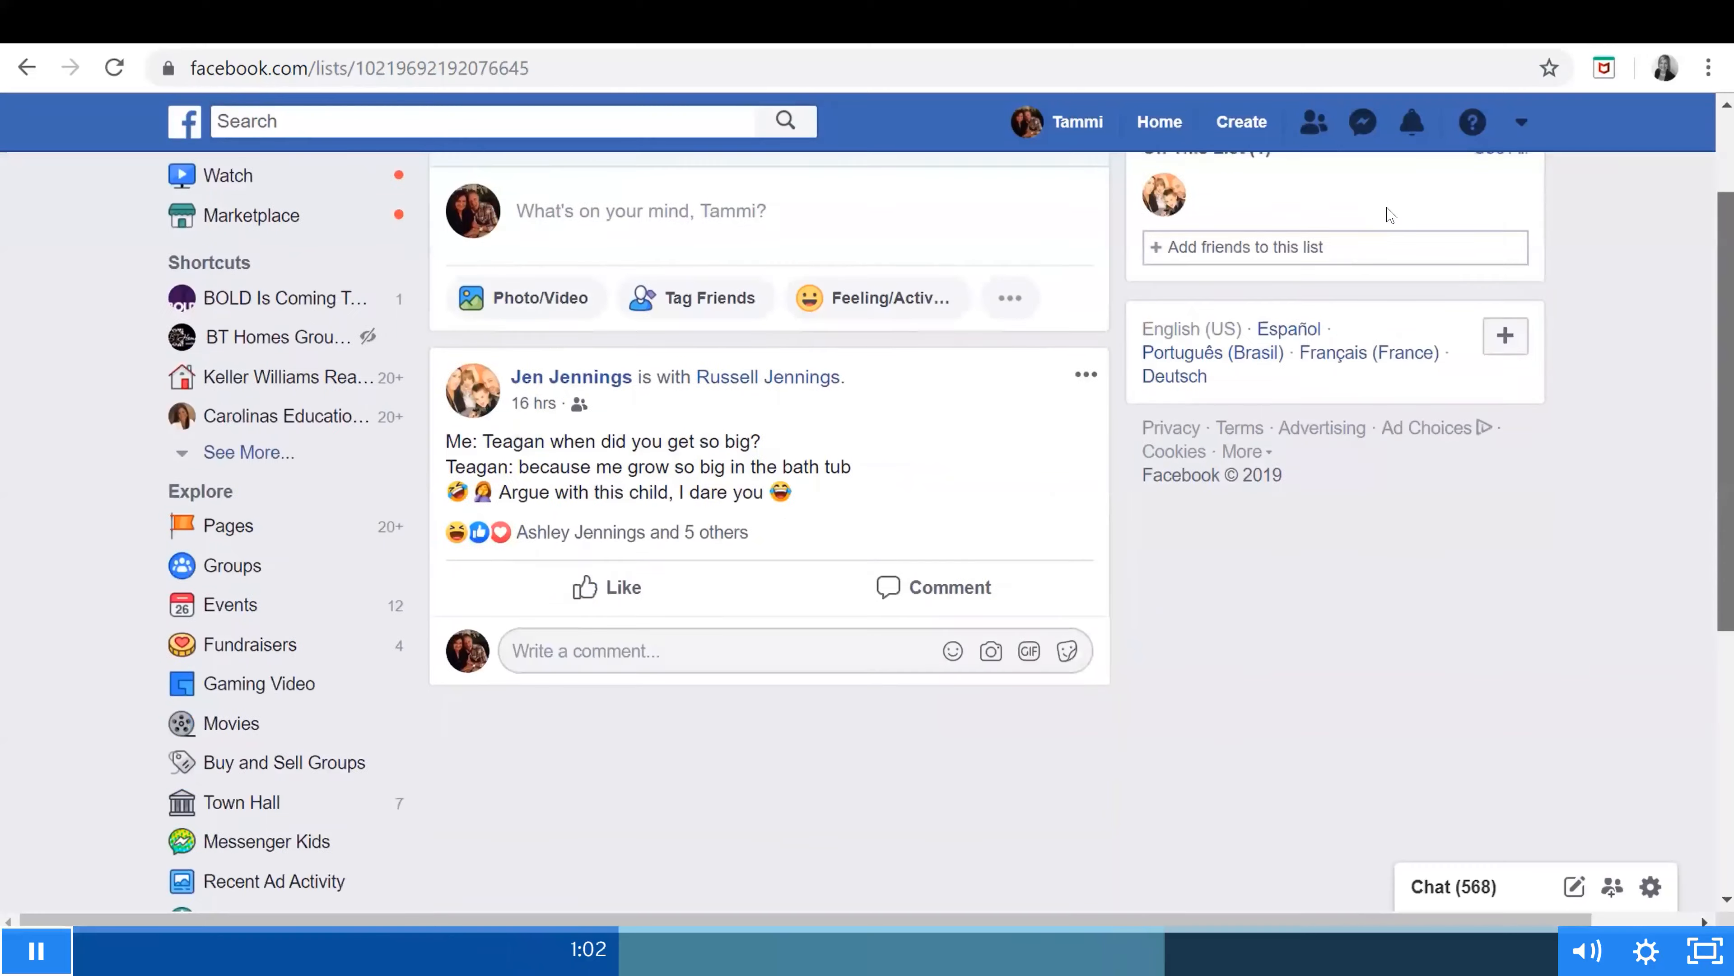
pyautogui.scroll(-3)
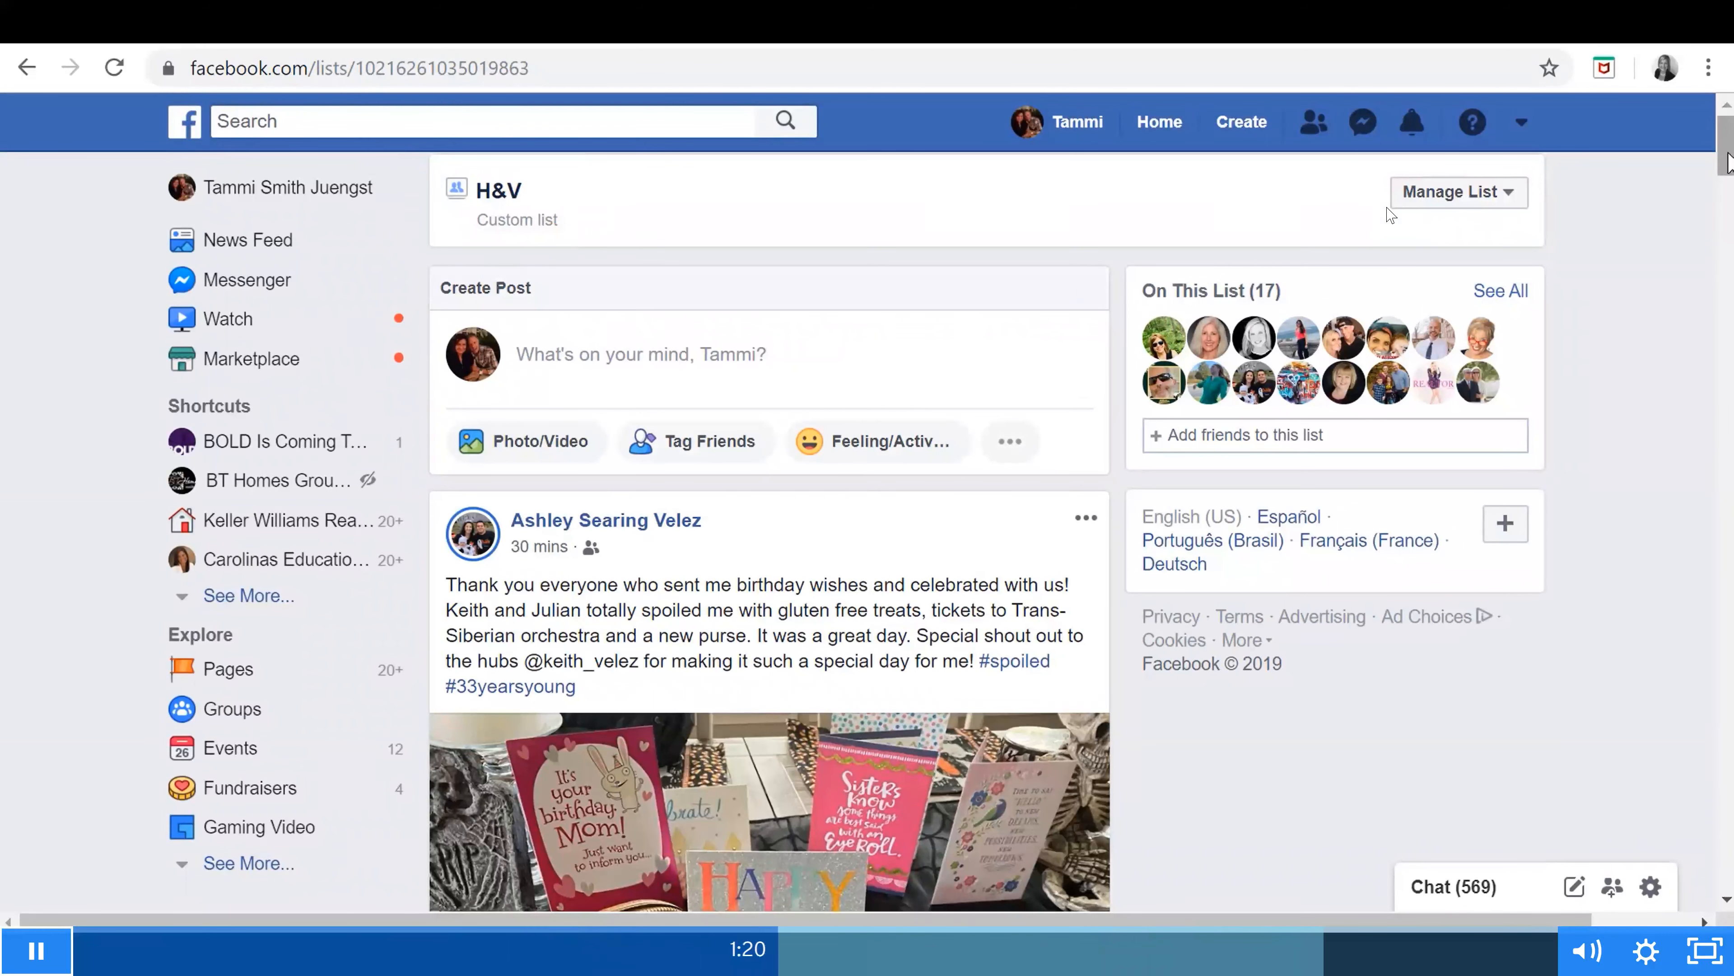
pyautogui.moveTo(1353, 815)
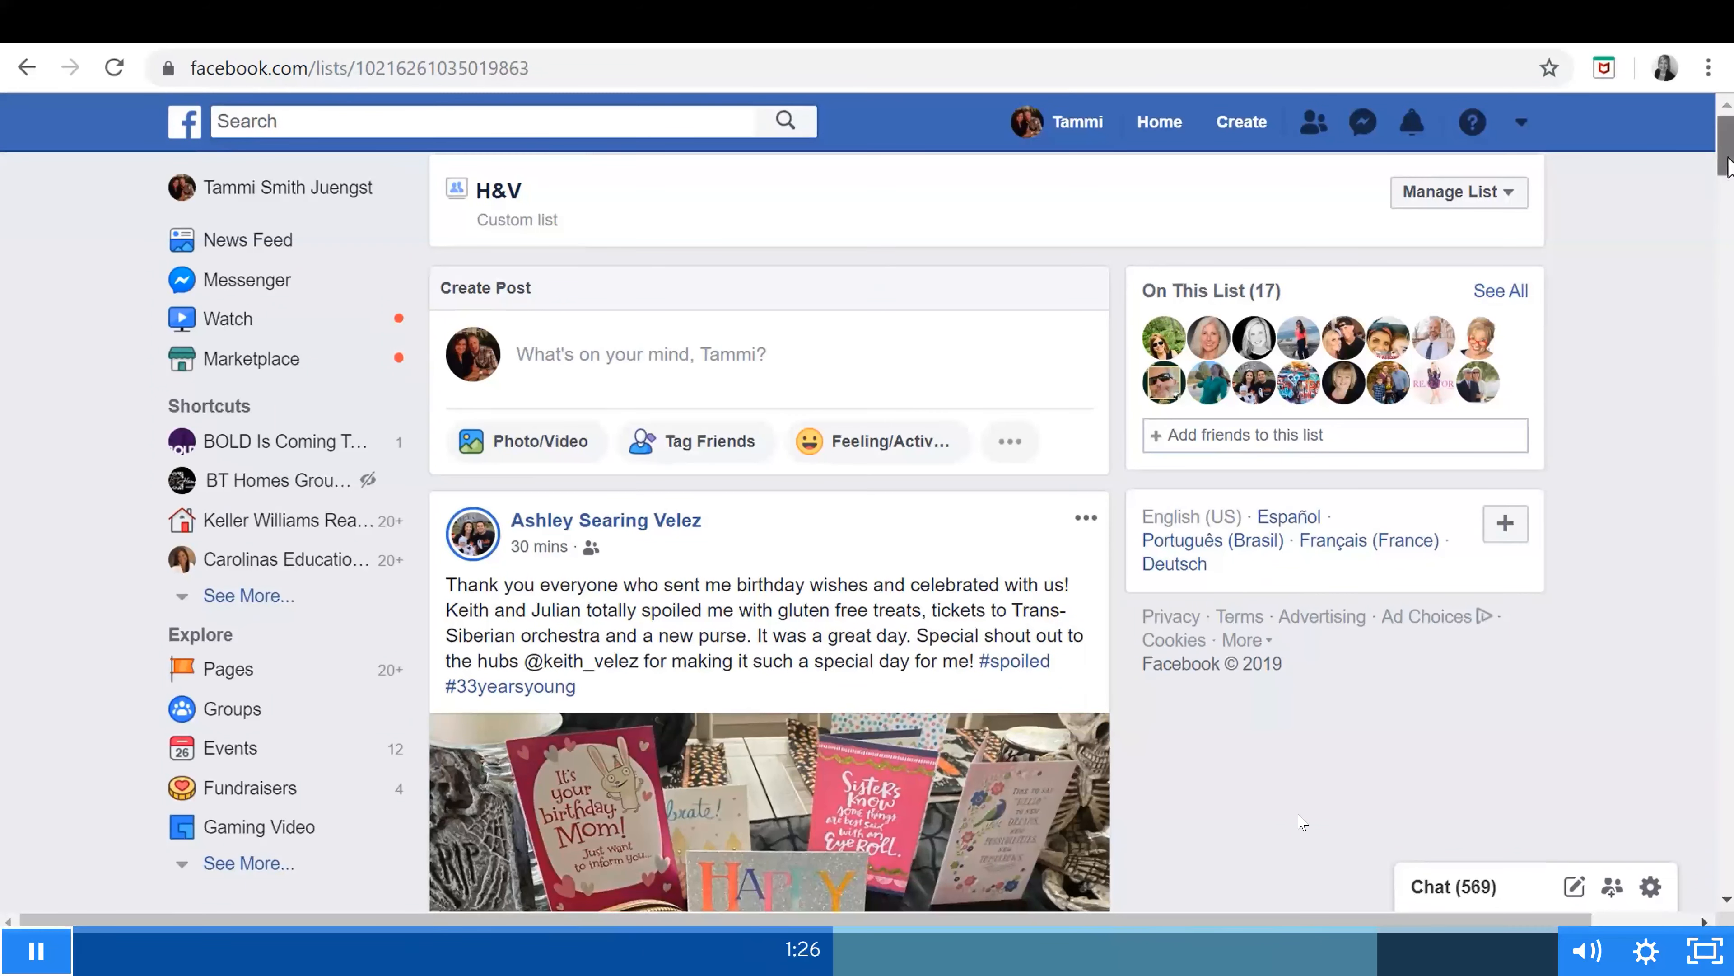
# Scroll through the H&V list feed to browse its members' recent posts
pyautogui.scroll(-3)
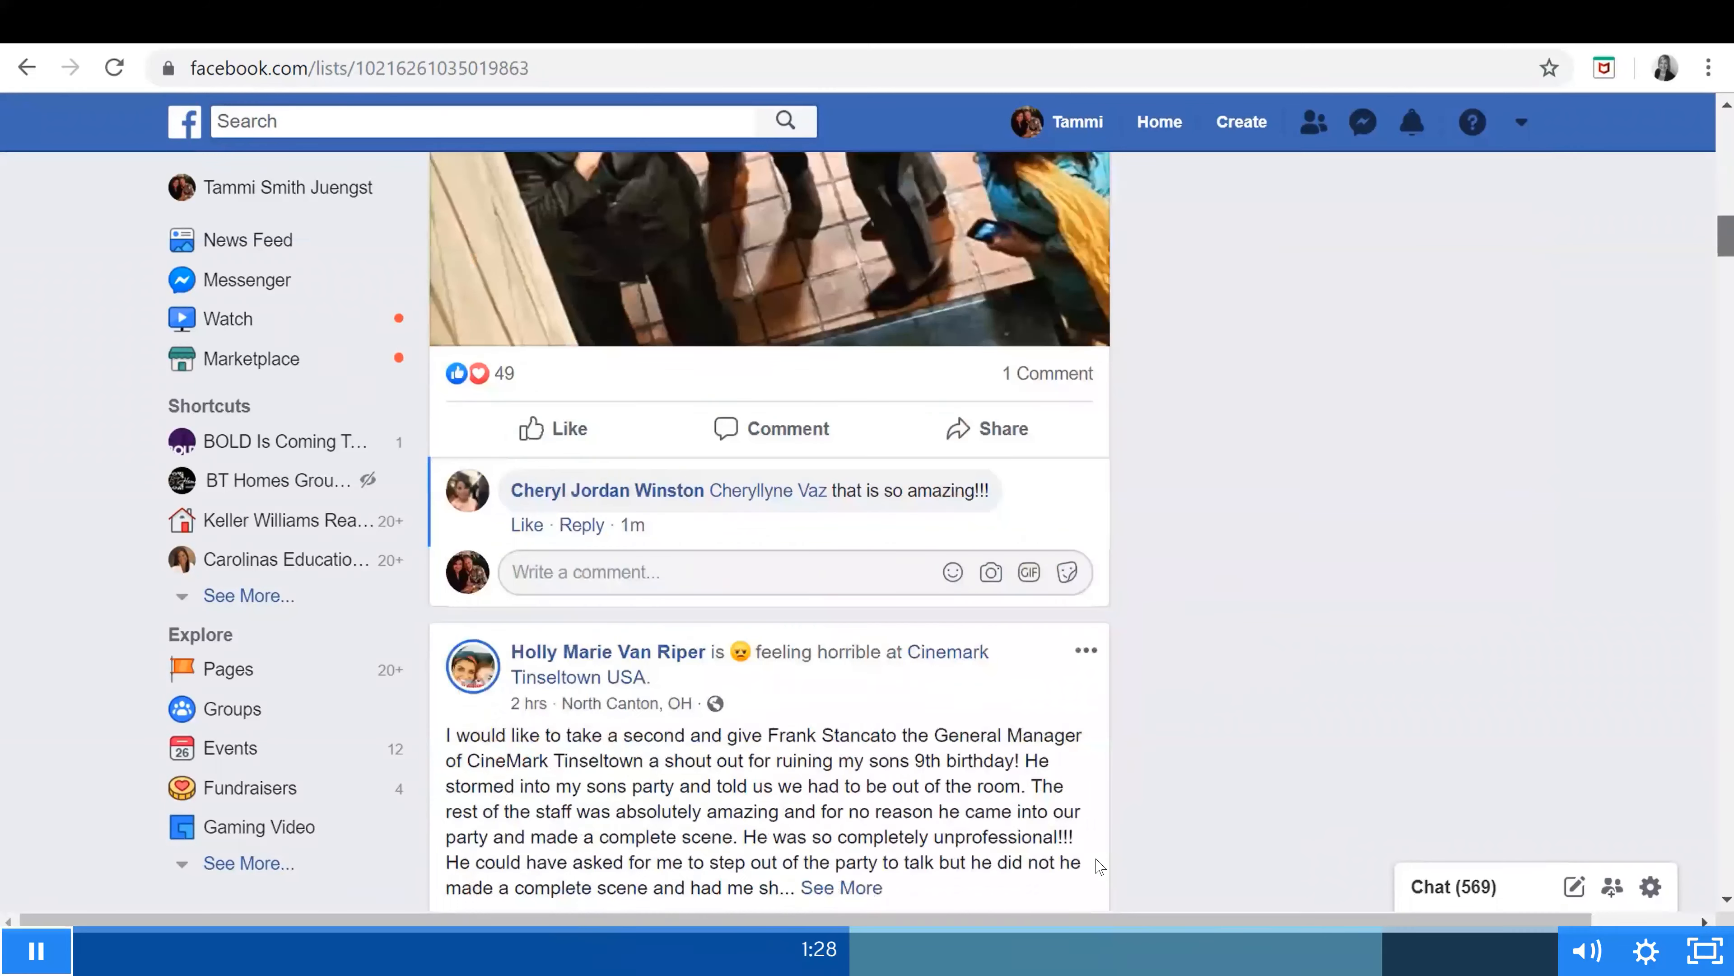
pyautogui.scroll(-3)
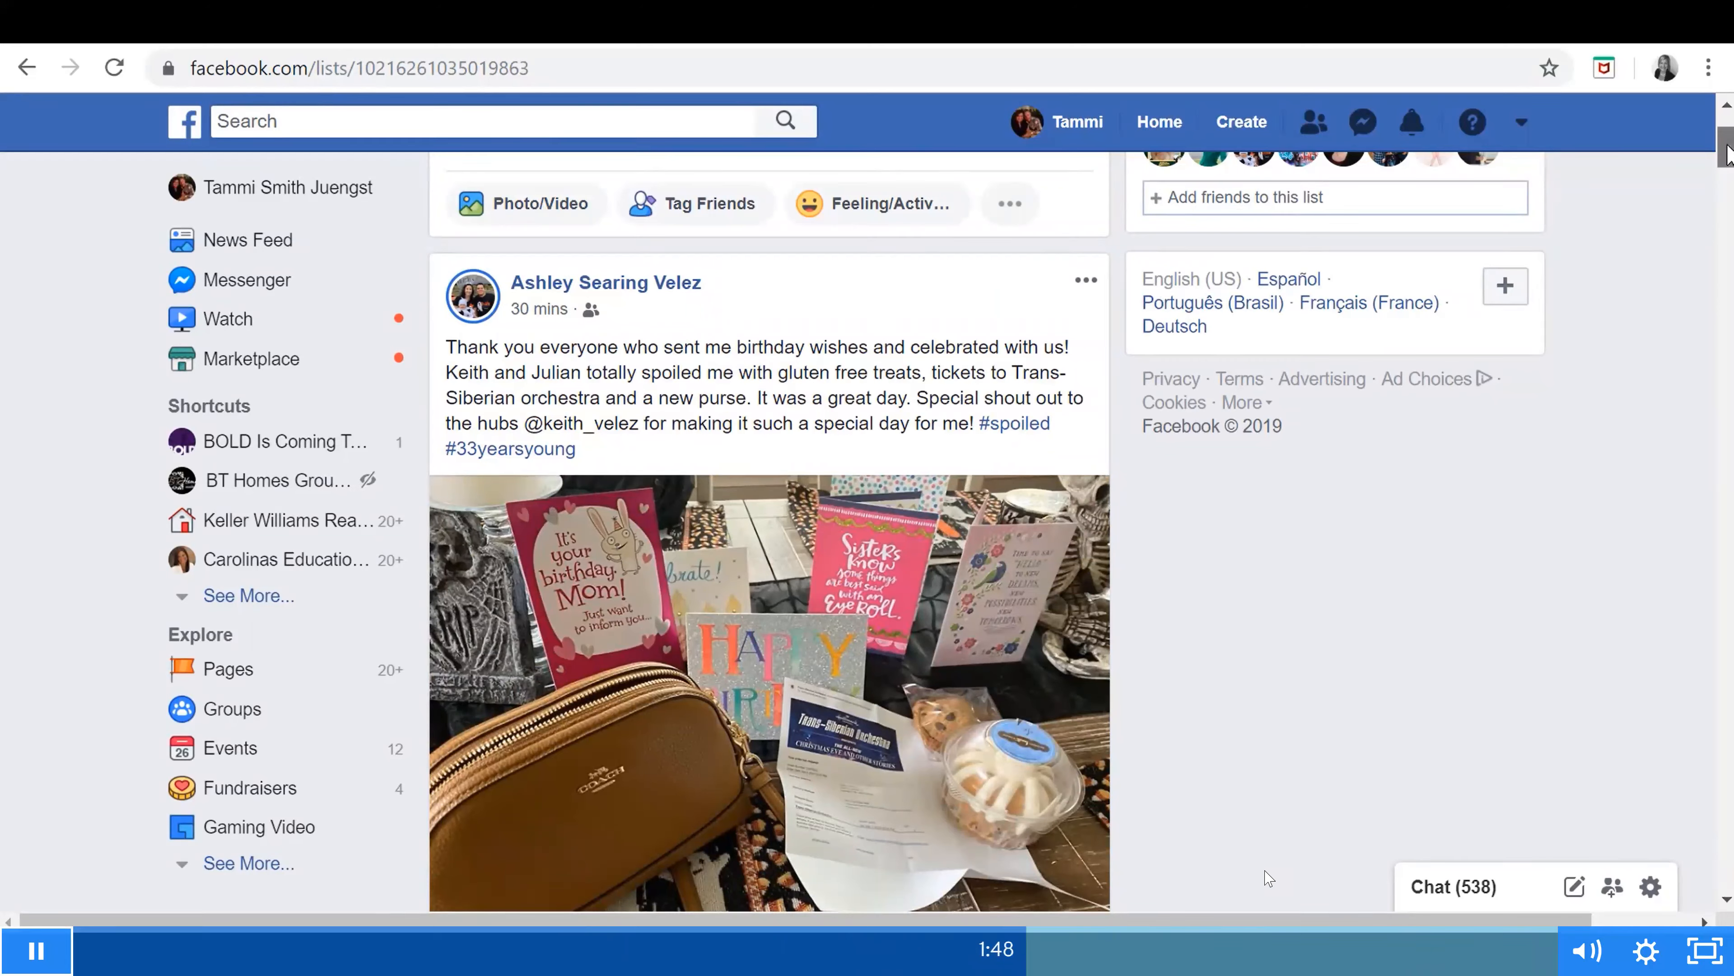
# Return from the H&V list to the main News Feed via Home
pyautogui.click(1159, 121)
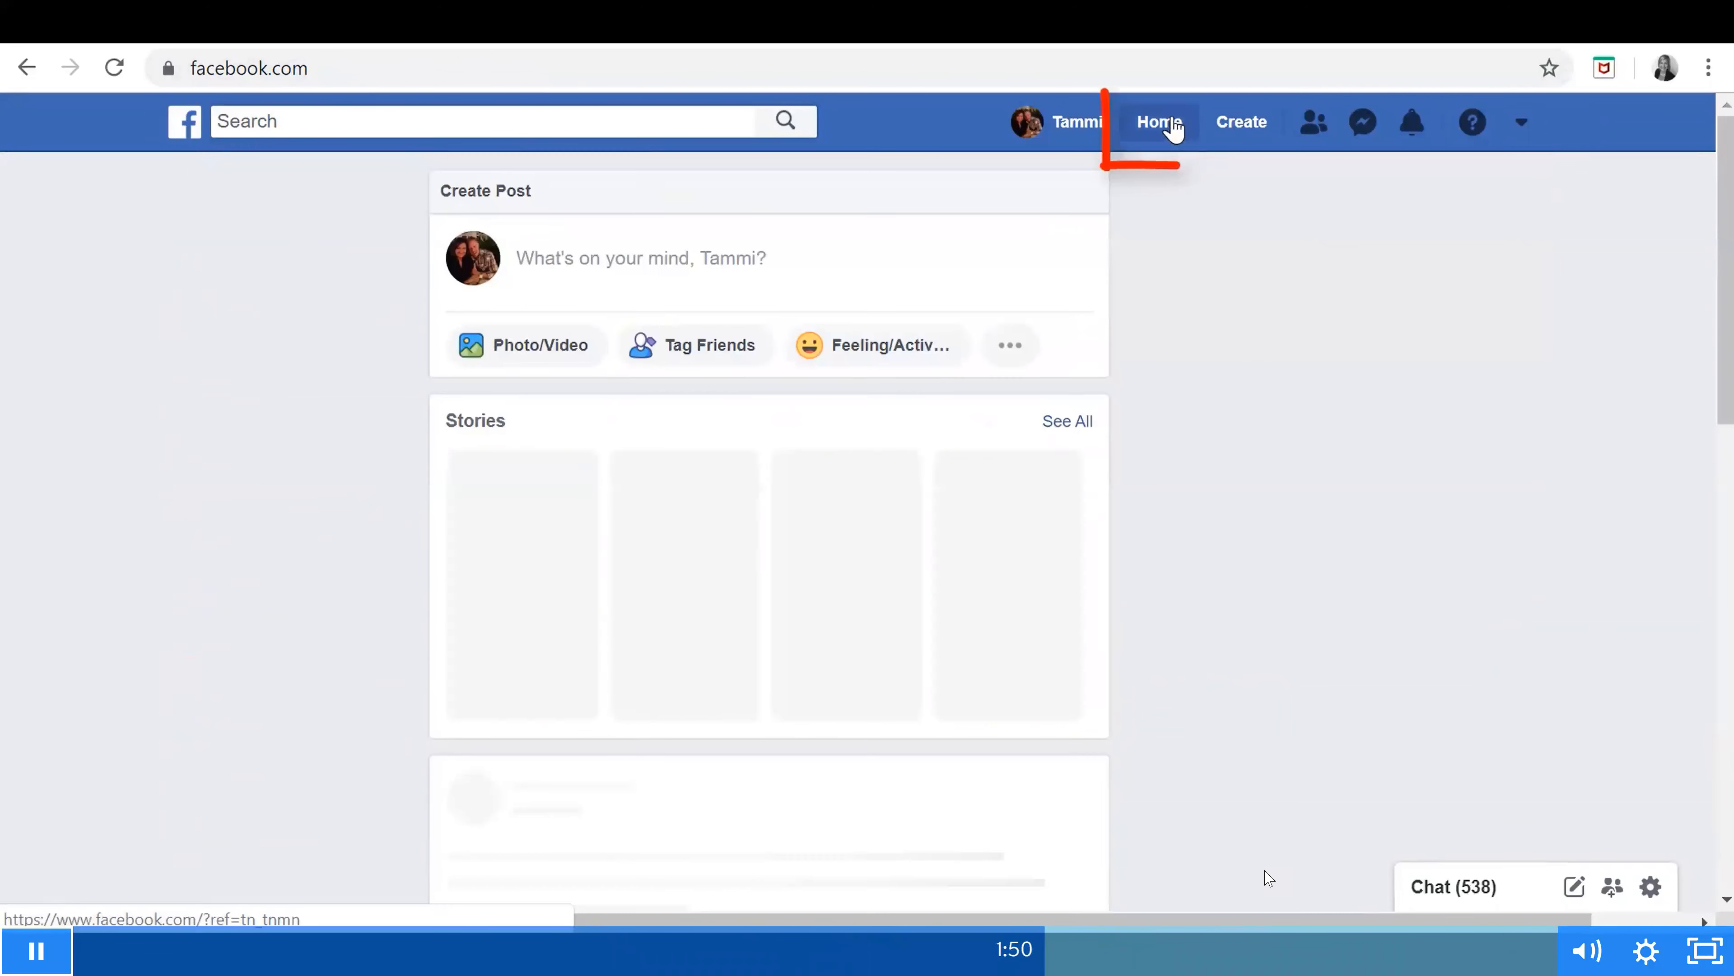
pyautogui.click(1161, 122)
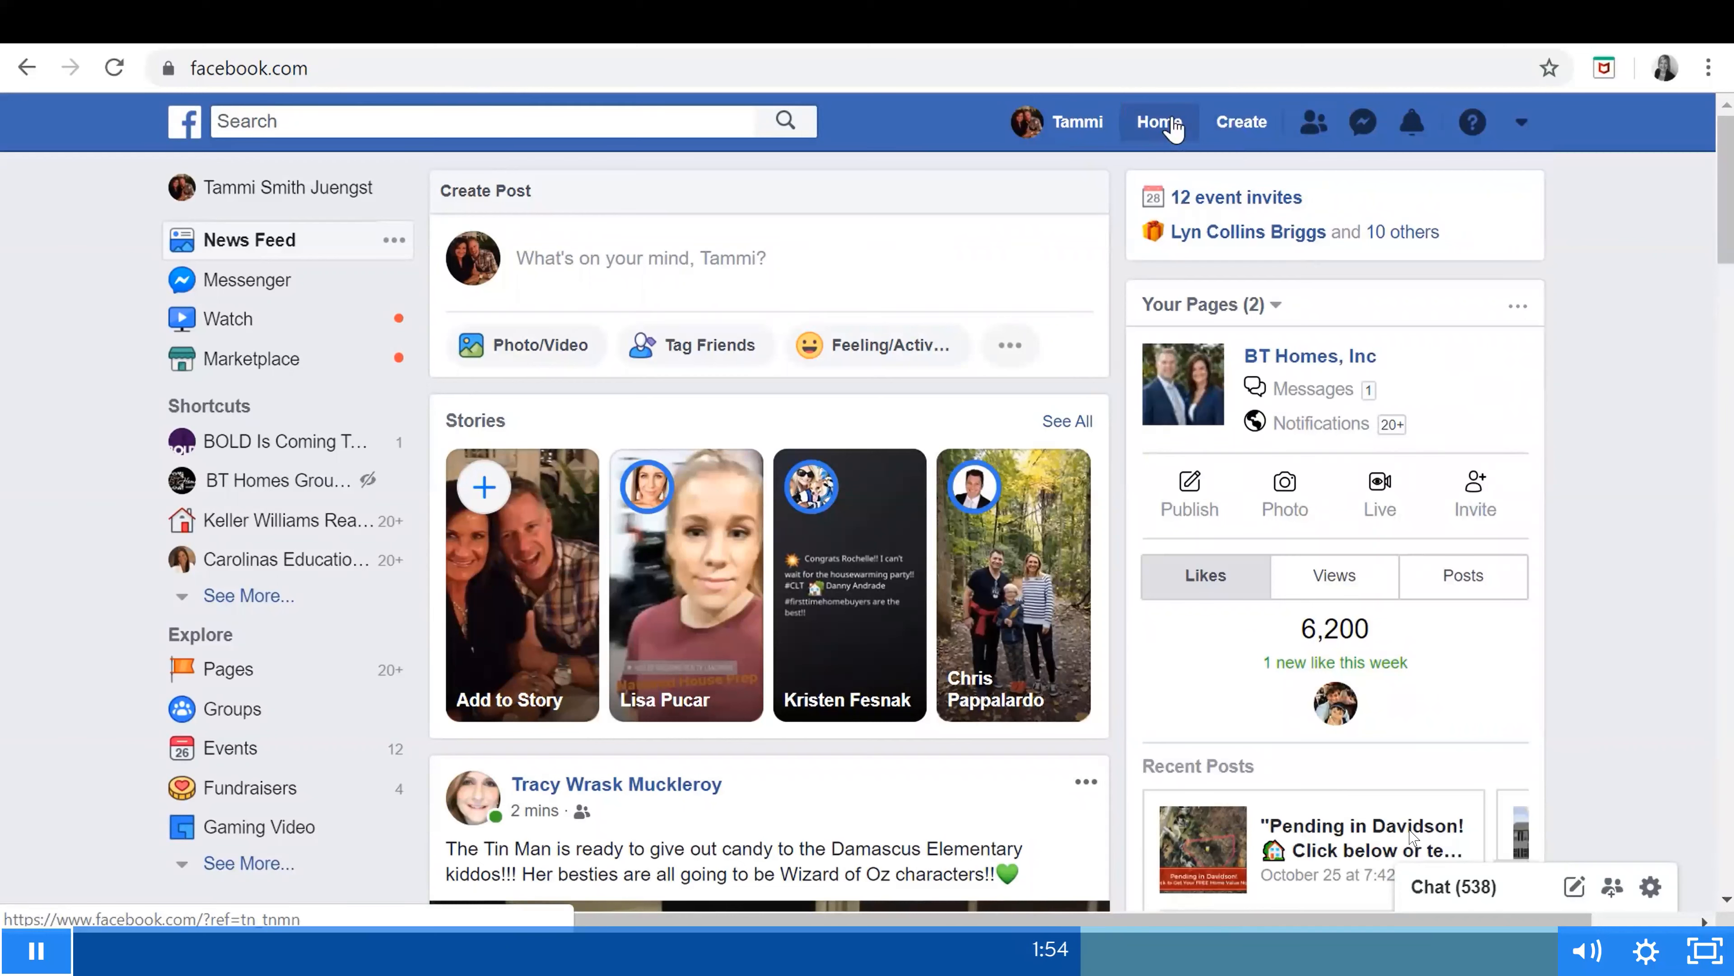
pyautogui.moveTo(1692, 735)
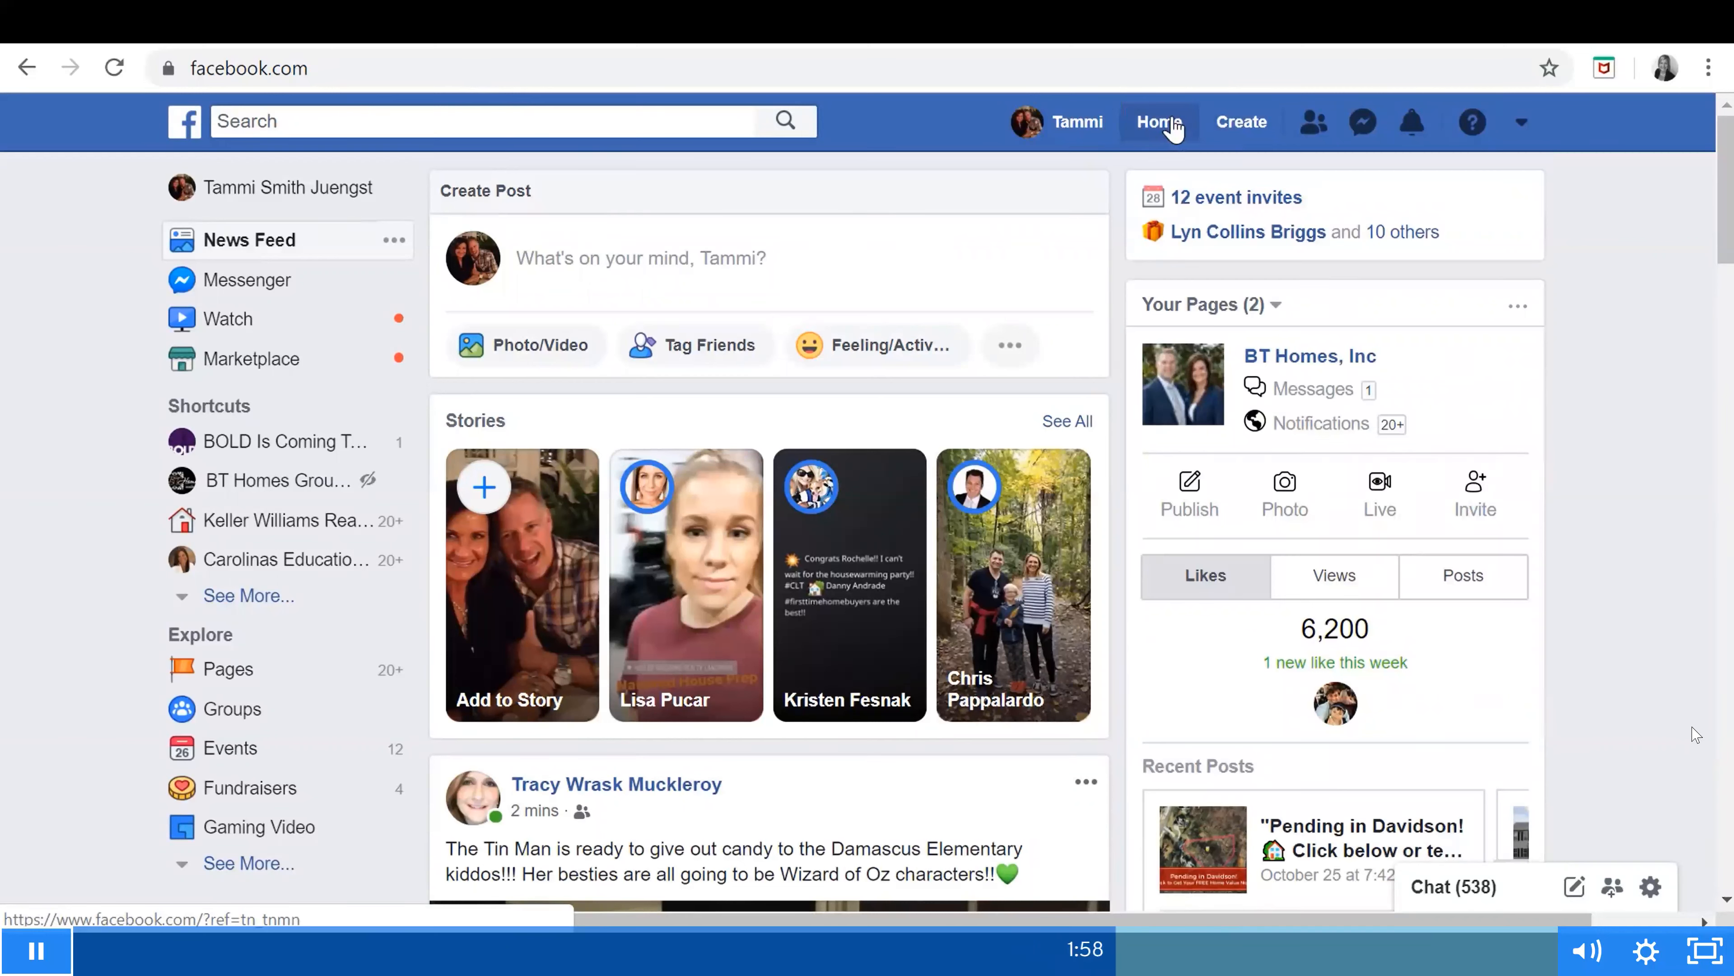
# Start a new post and set its News Feed audience to the H&V friend list
pyautogui.click(642, 257)
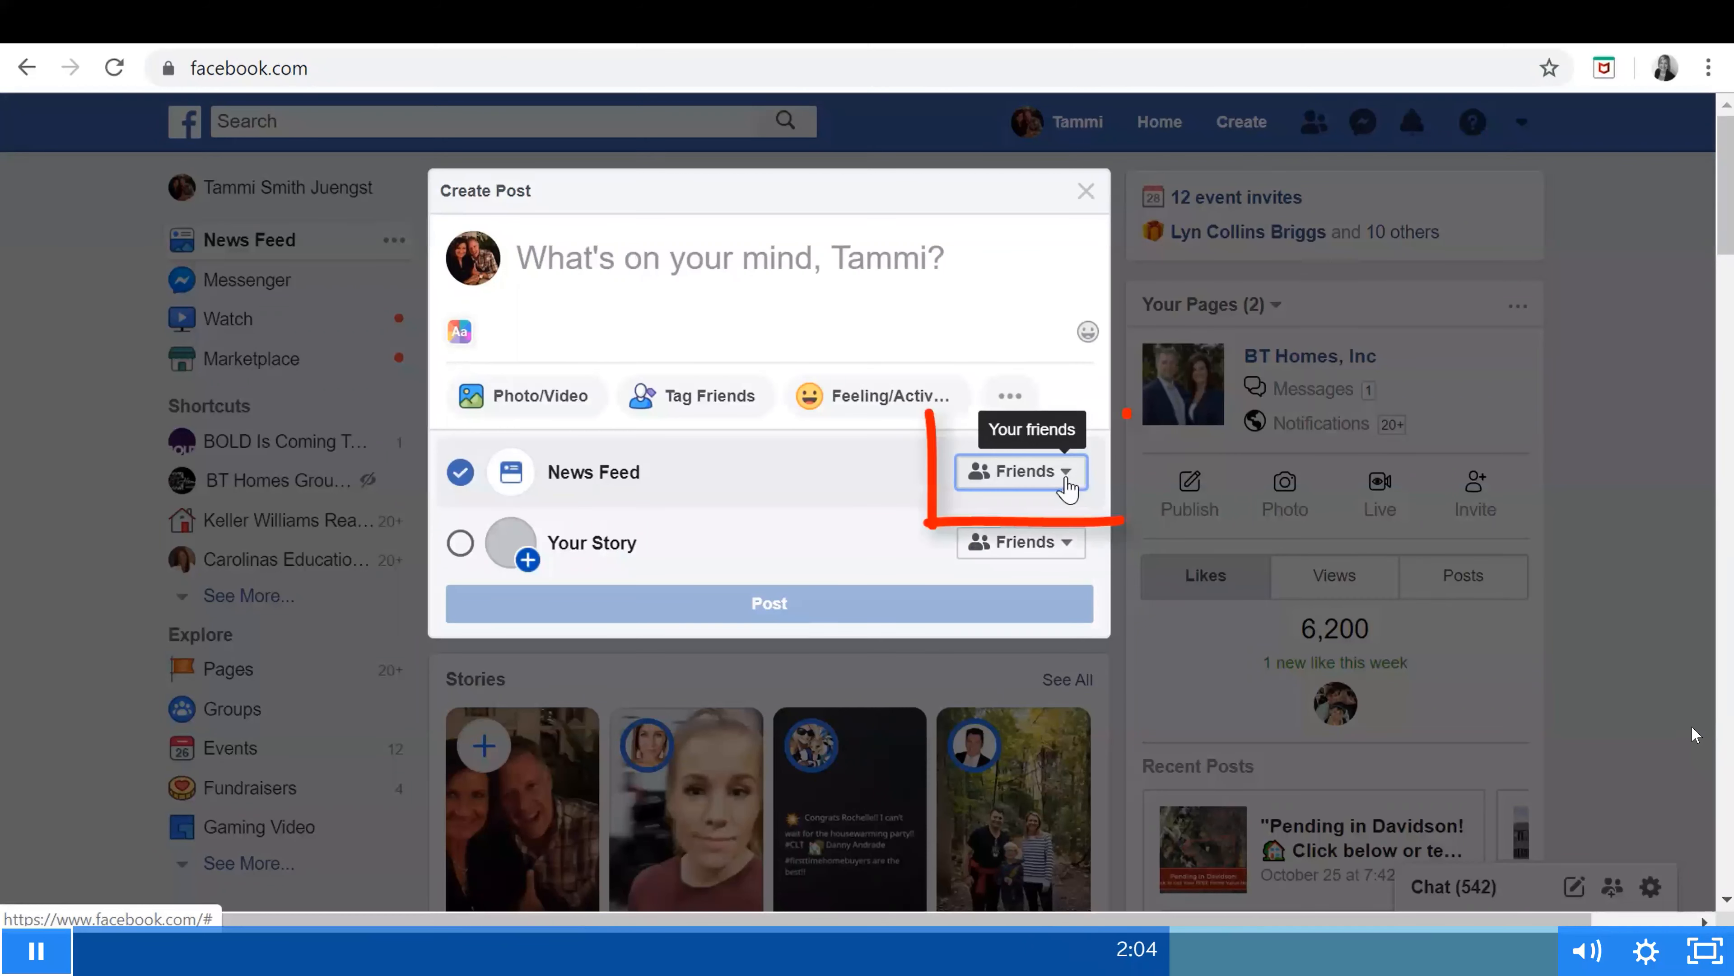
pyautogui.click(1066, 471)
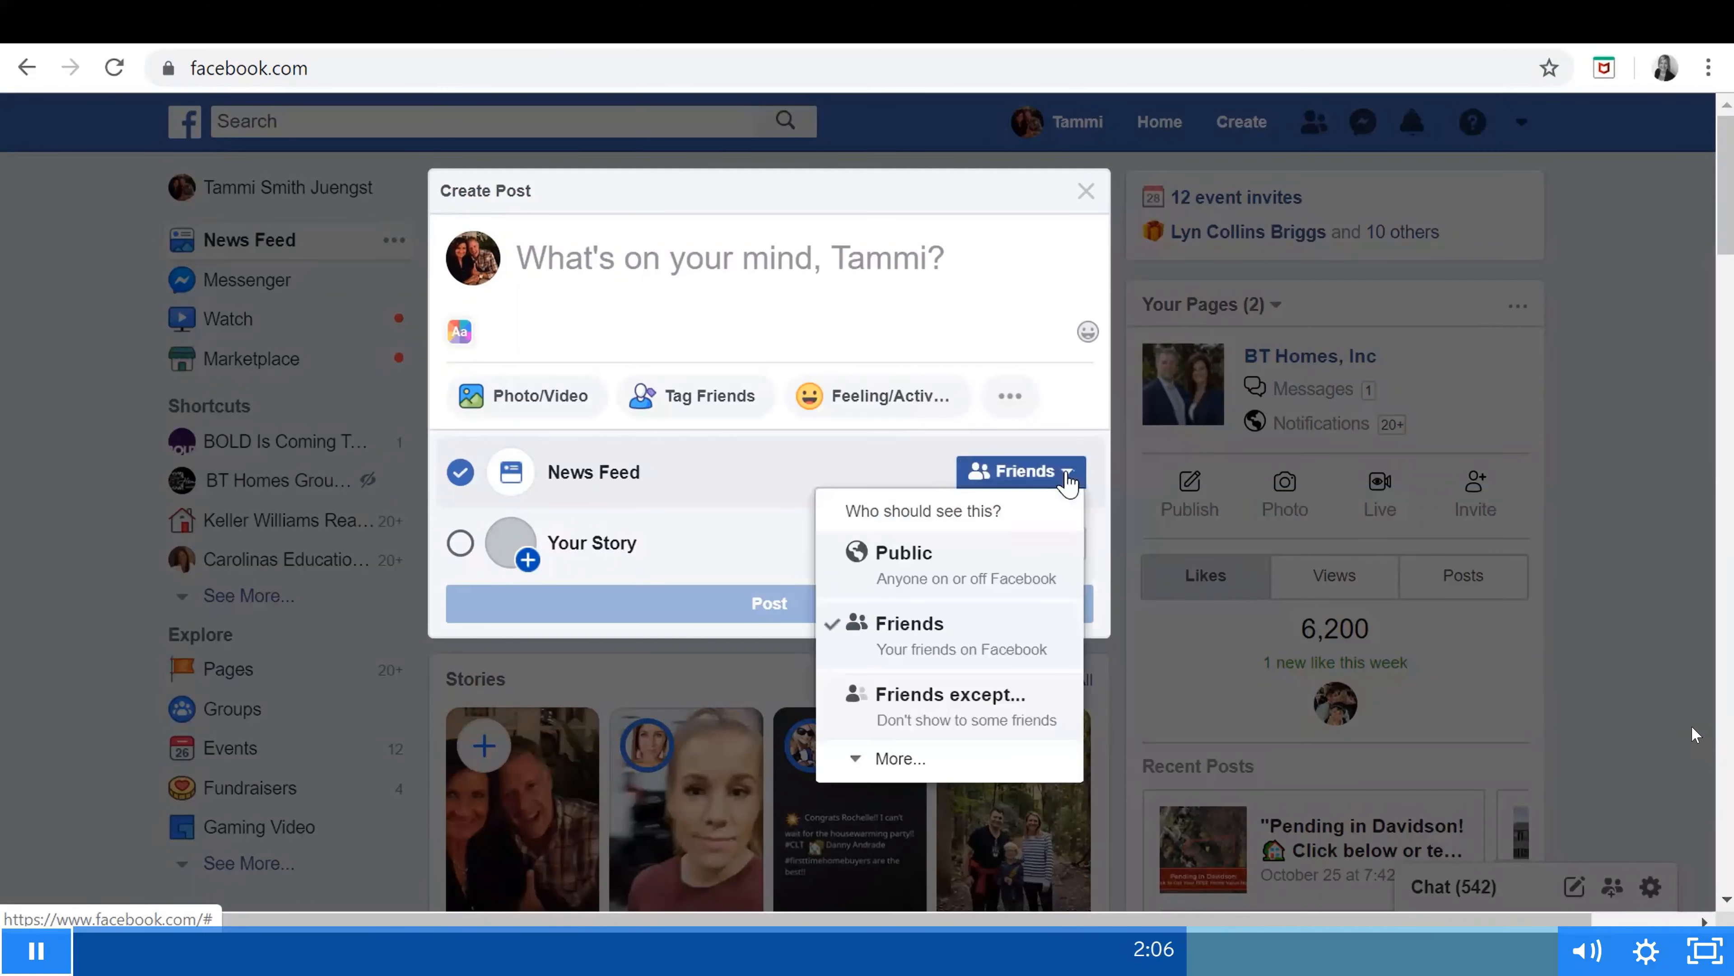
pyautogui.moveTo(898, 770)
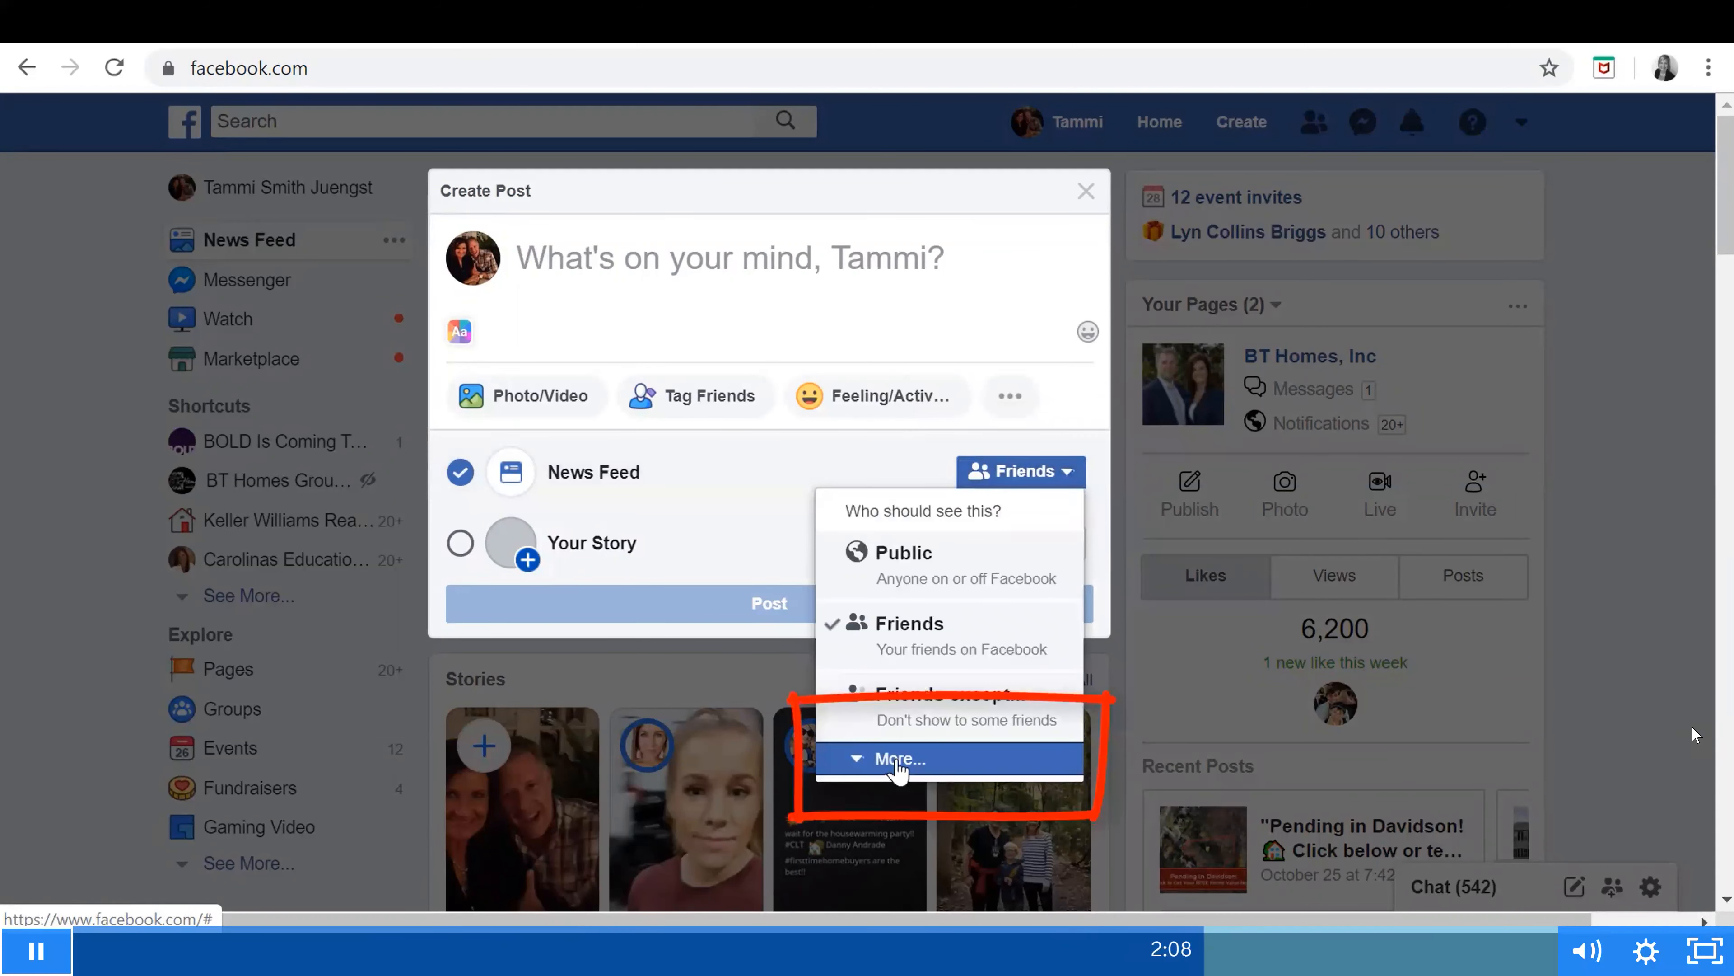
pyautogui.click(900, 759)
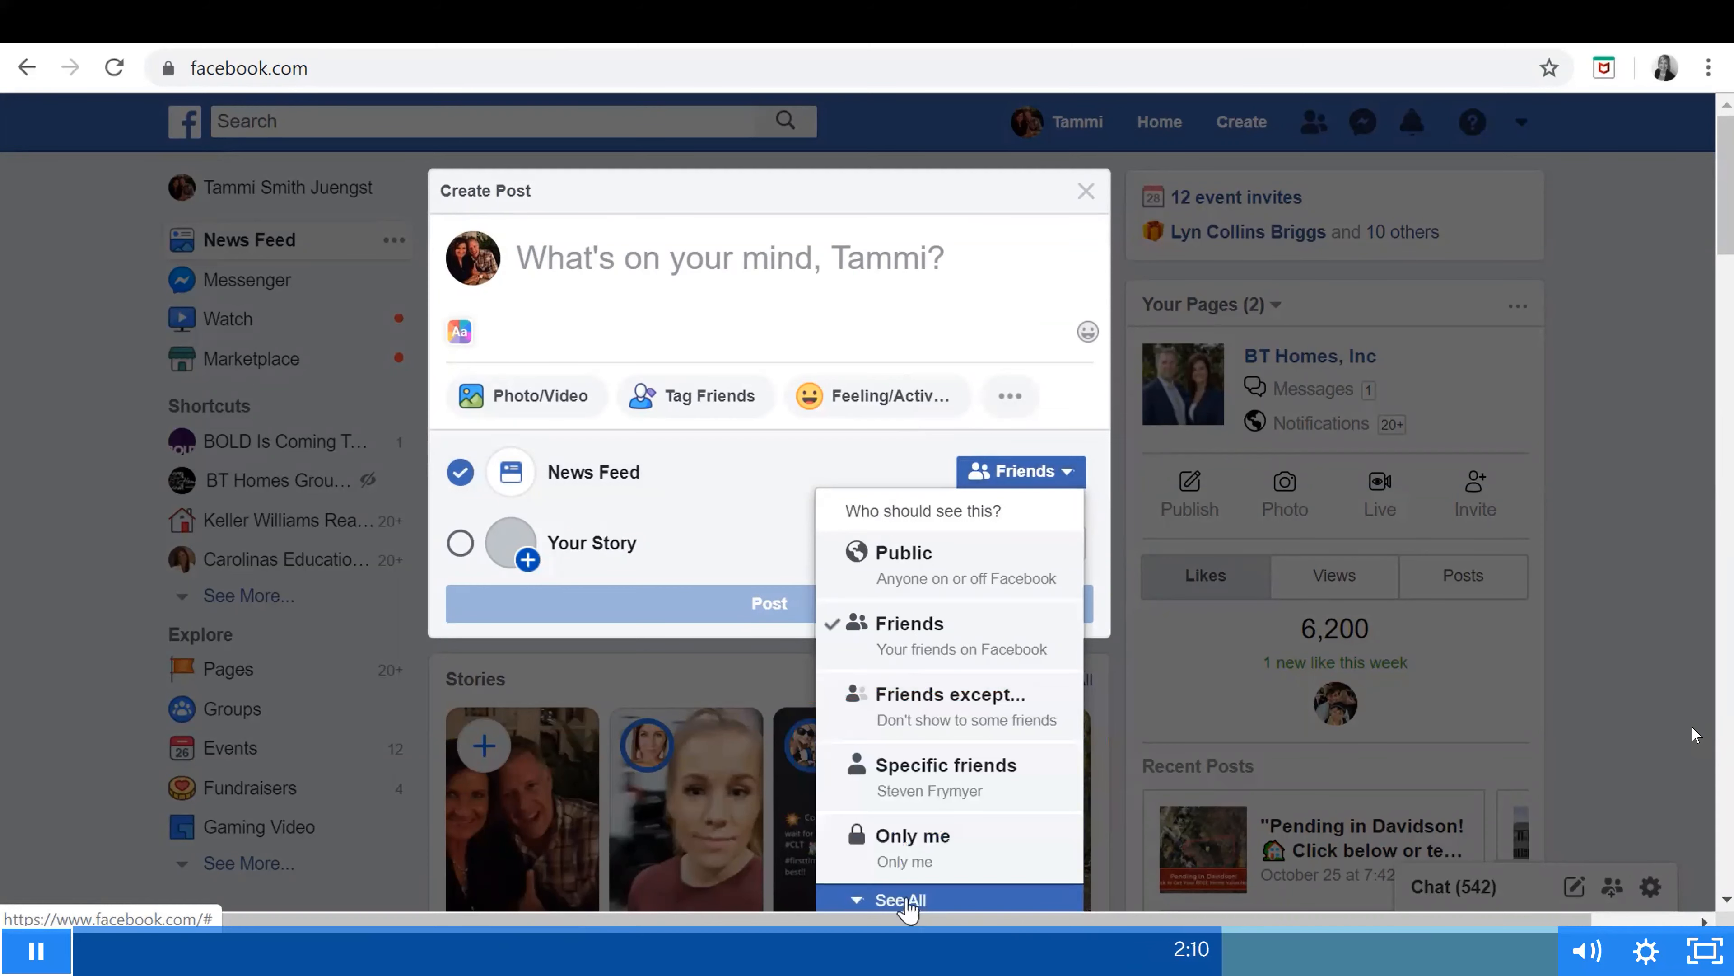
pyautogui.click(900, 900)
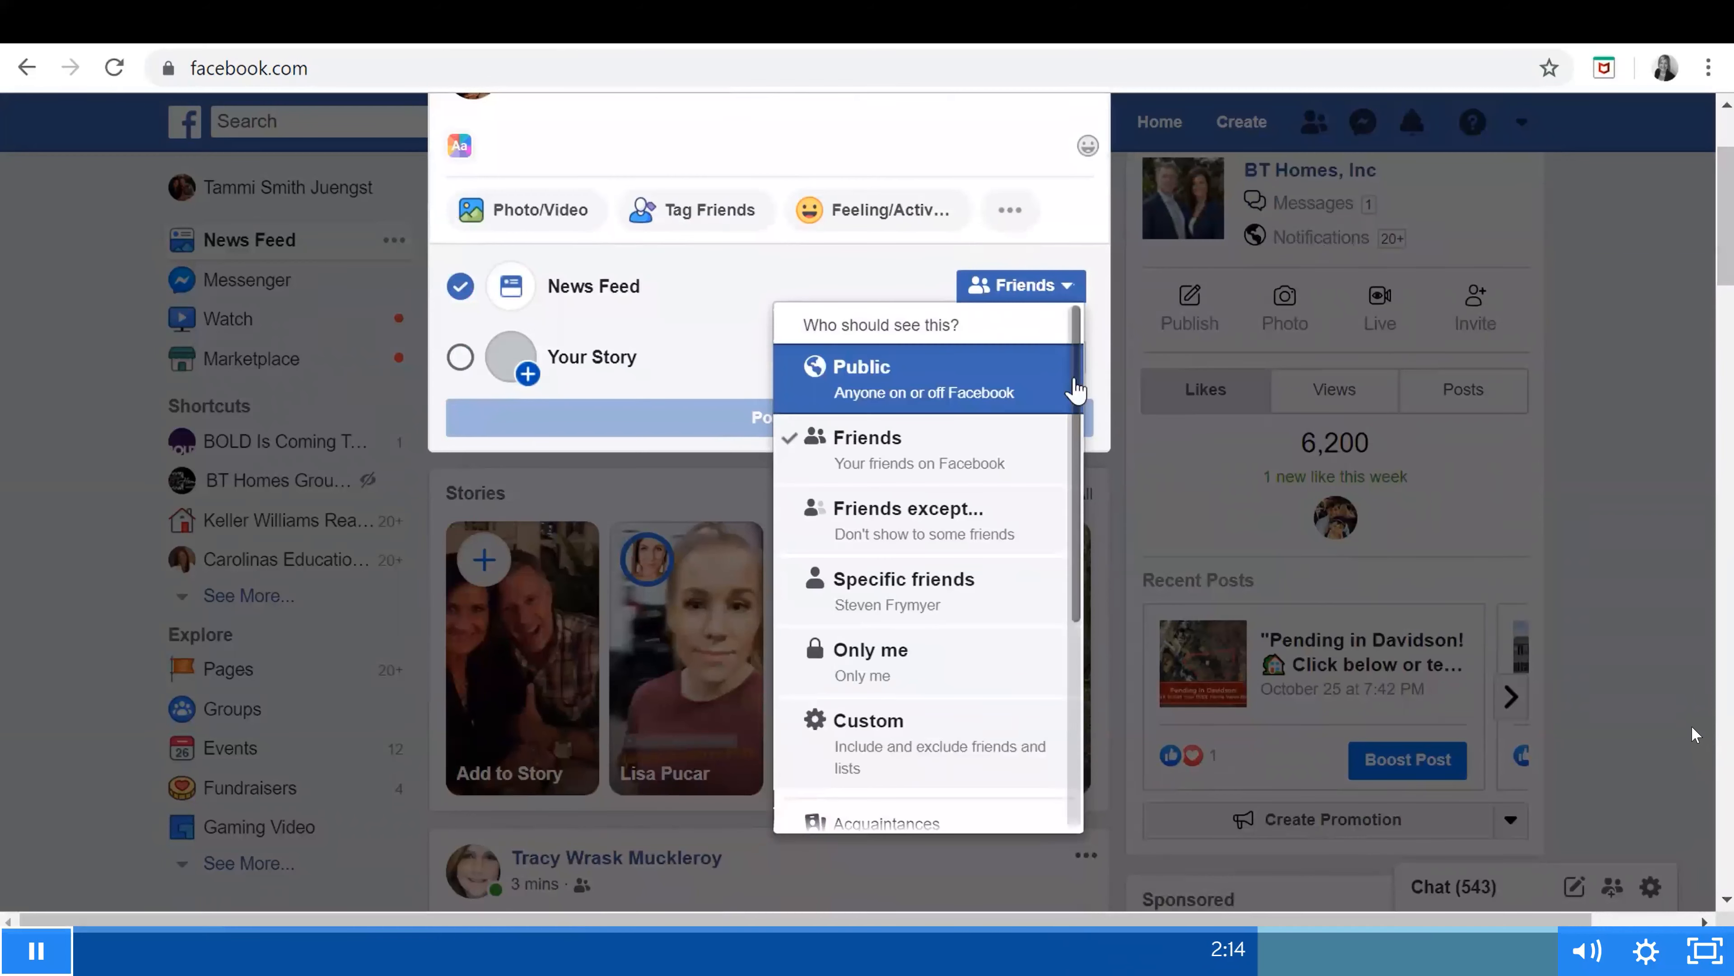
pyautogui.scroll(-3)
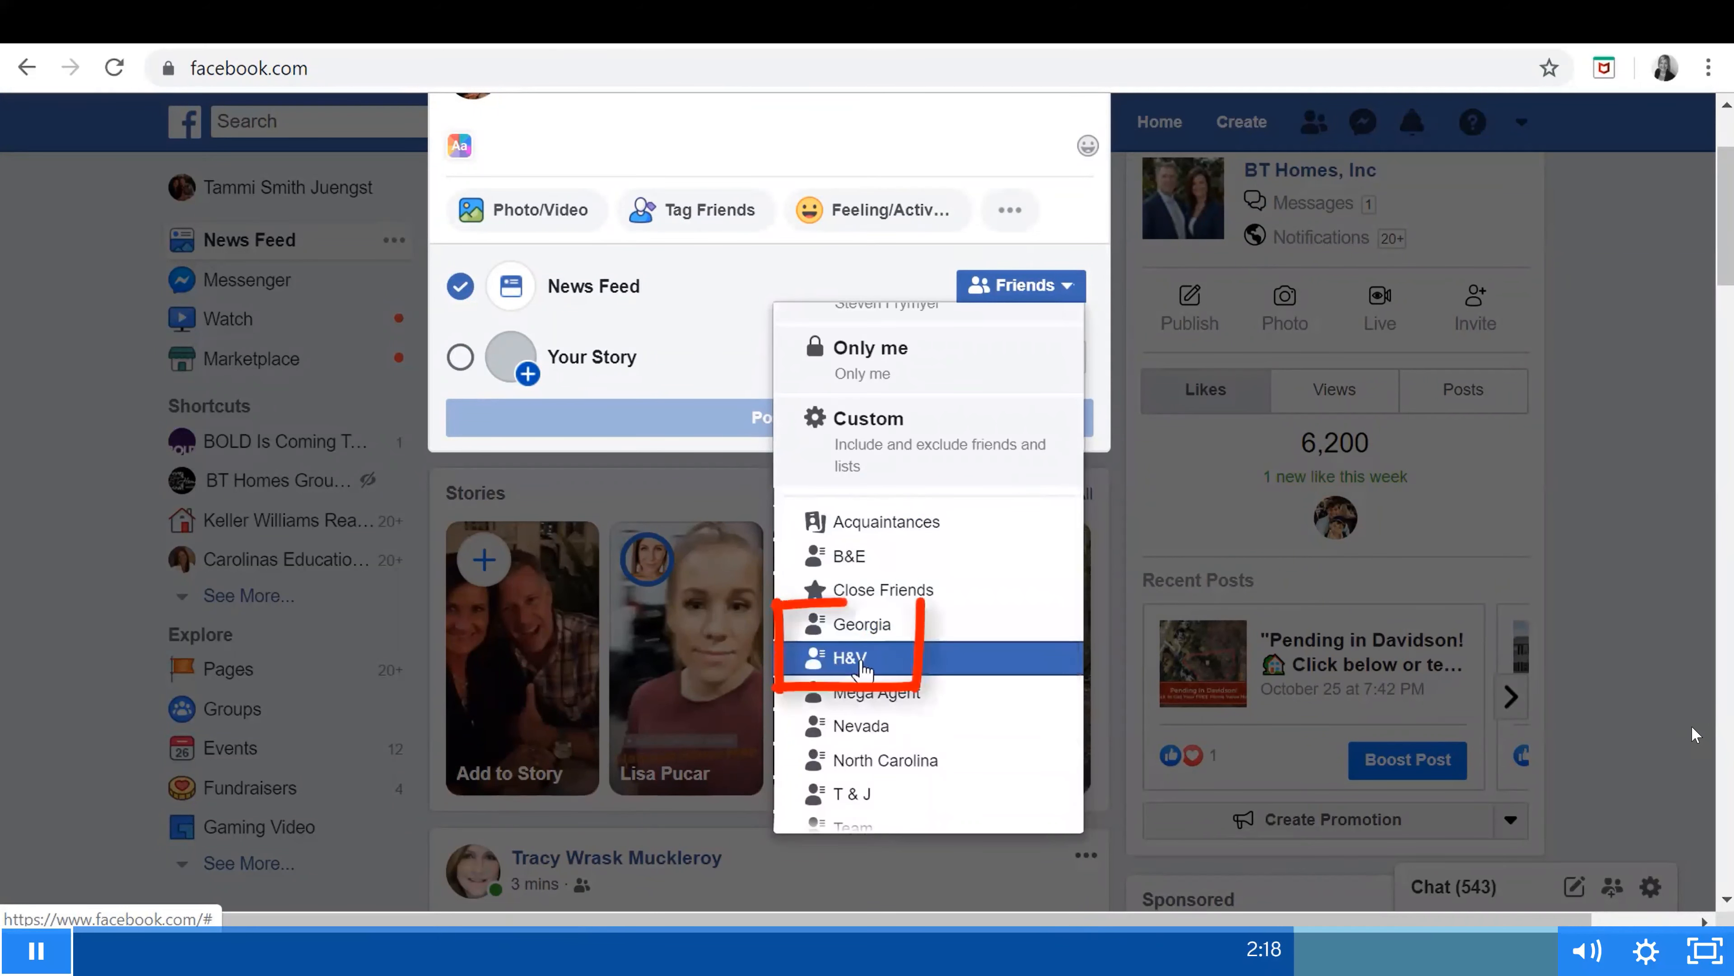
pyautogui.click(850, 659)
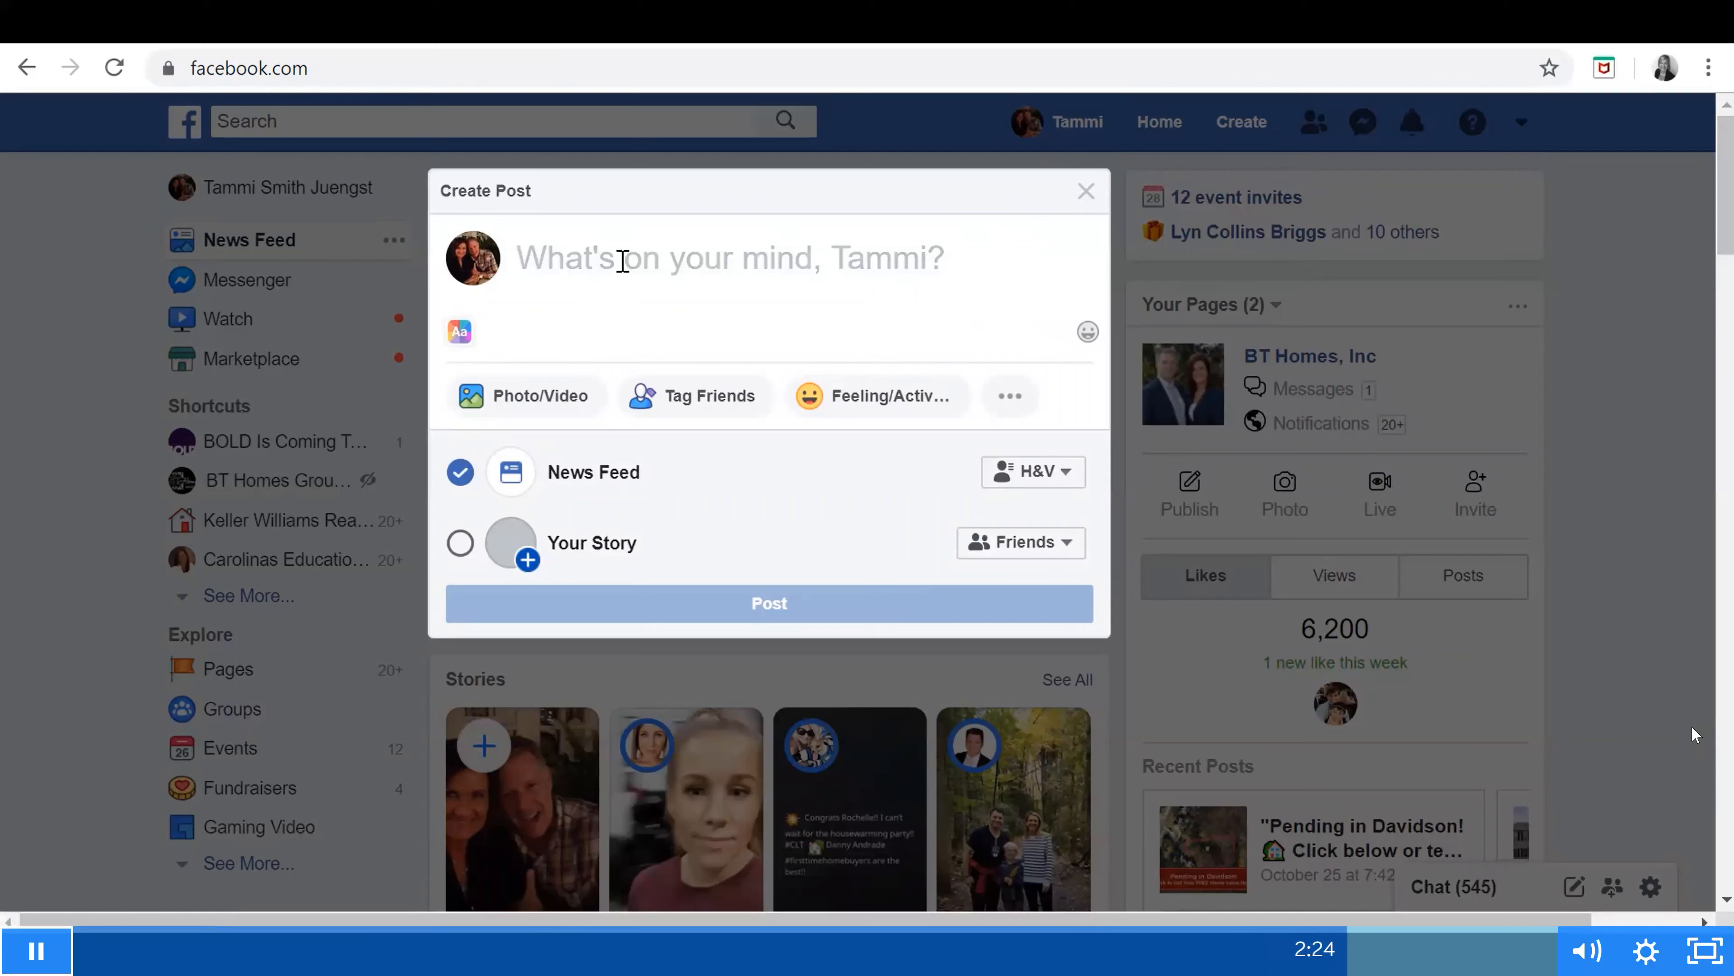
pyautogui.moveTo(916, 476)
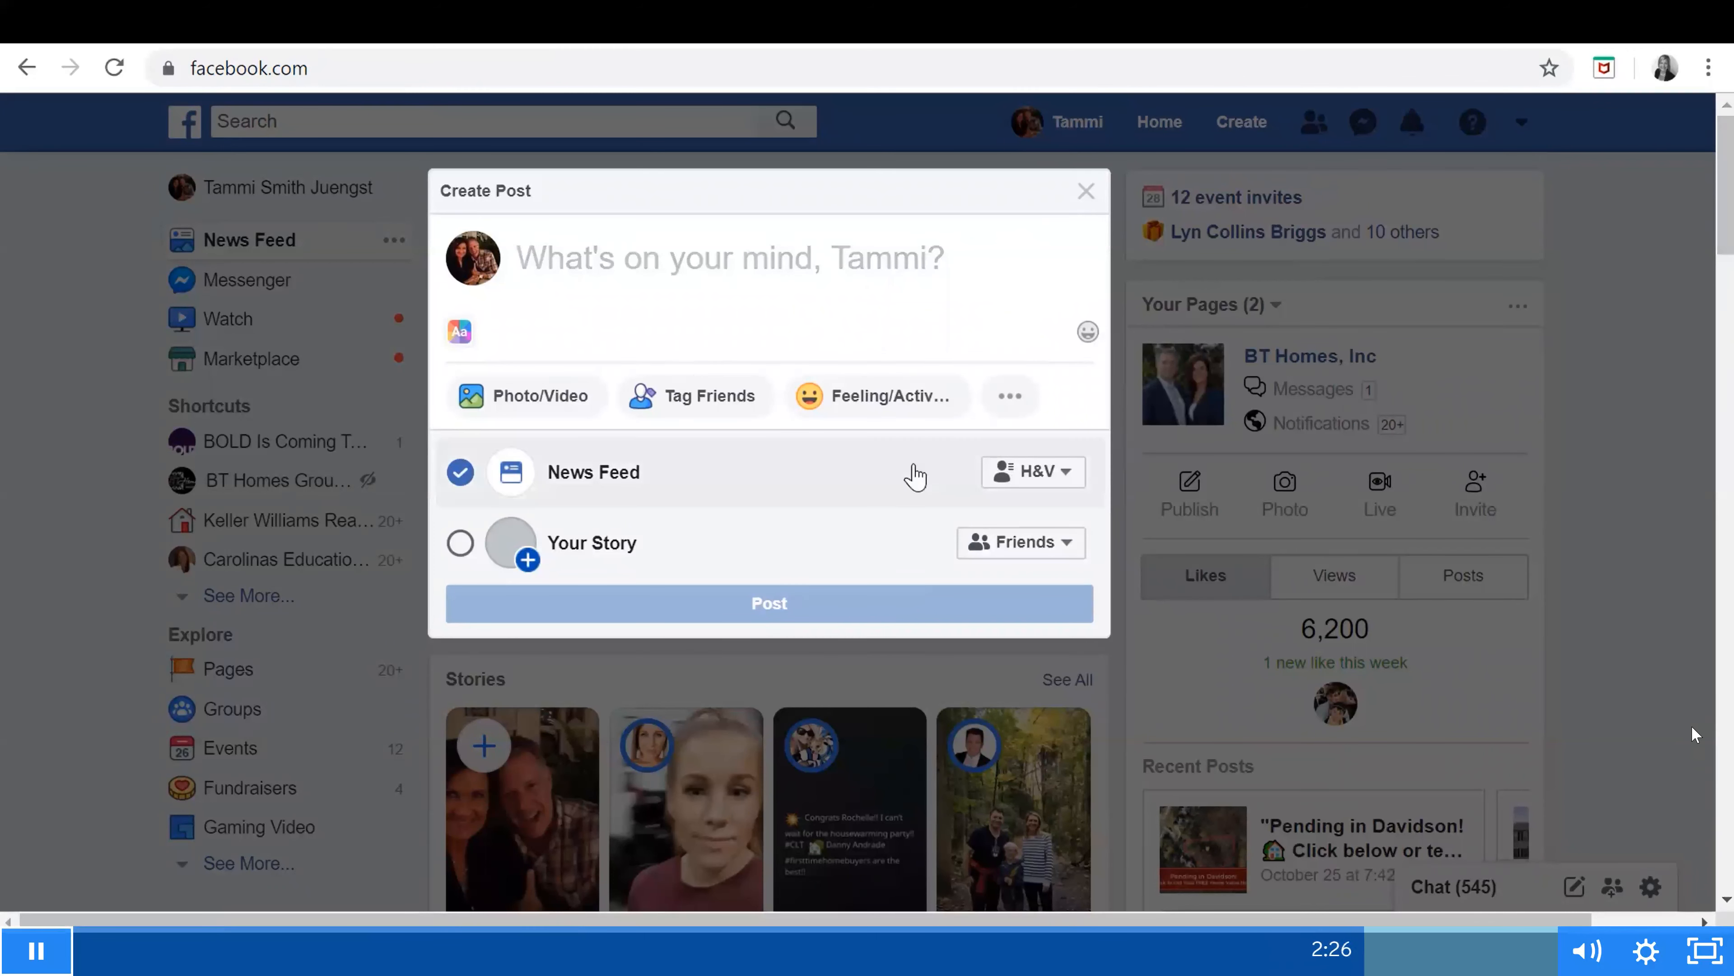